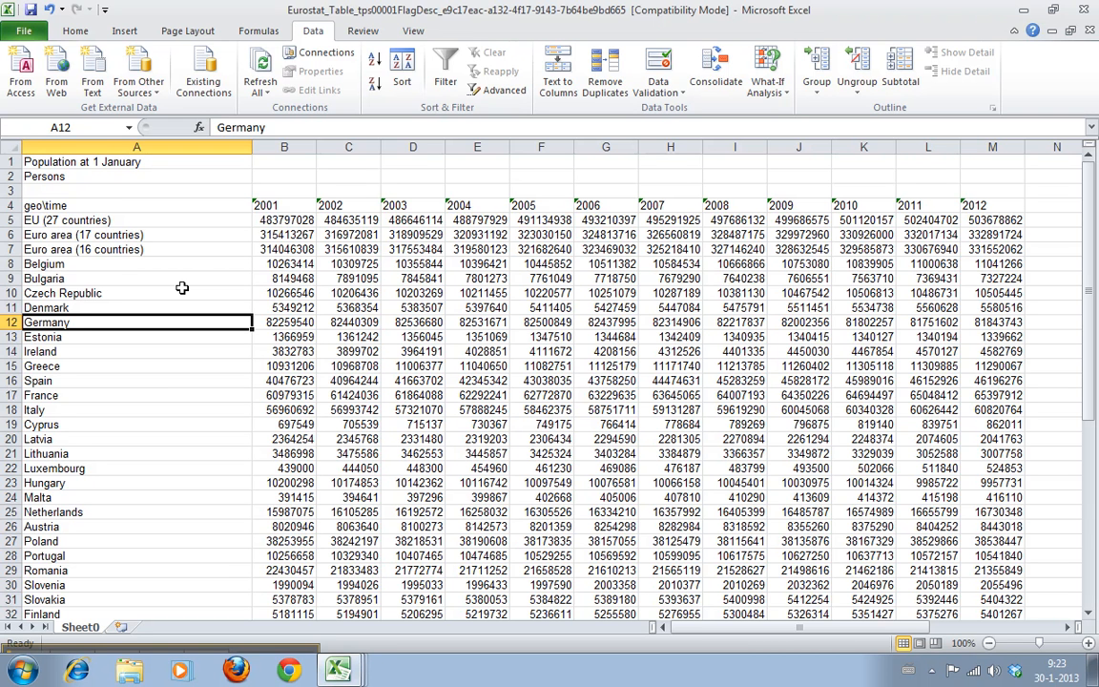
# Step: Select the full table A4:M42, from the geo\time header through Turkey and 2001 to 2012
pyautogui.click(284, 278)
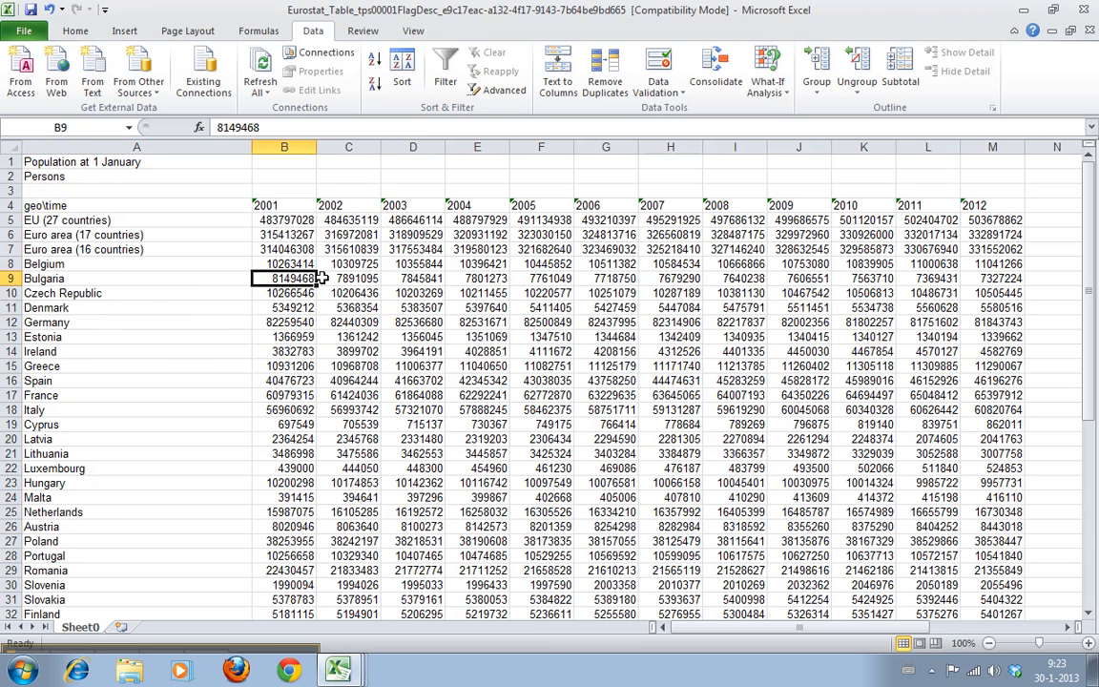
pyautogui.moveTo(111, 205)
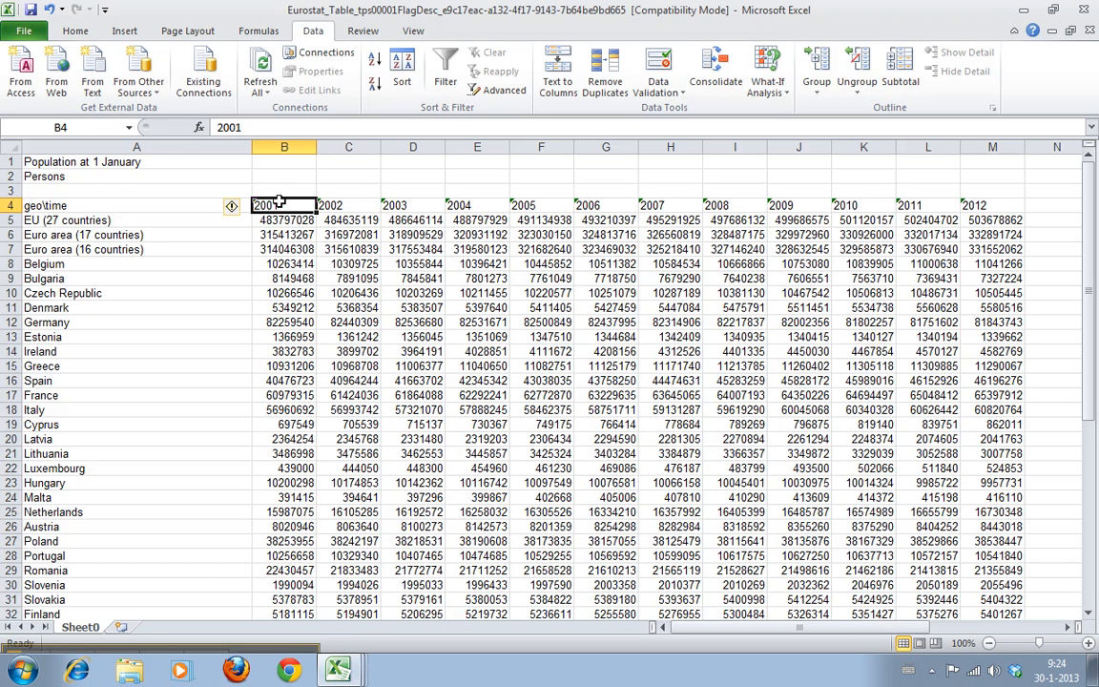
pyautogui.click(992, 205)
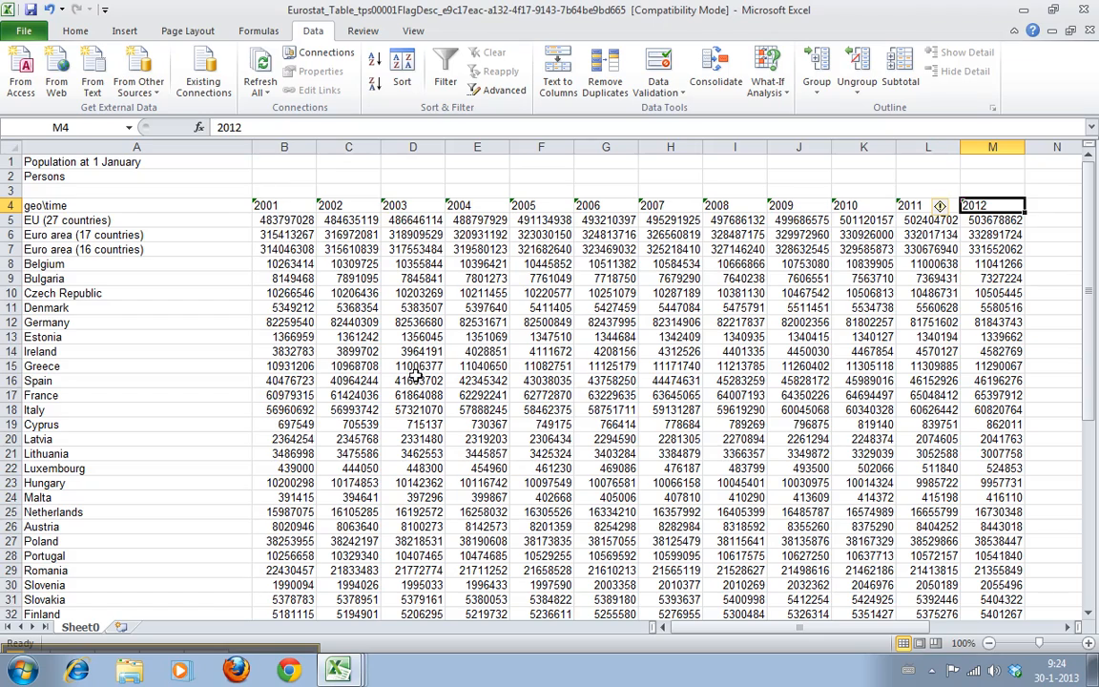
pyautogui.moveTo(142, 210)
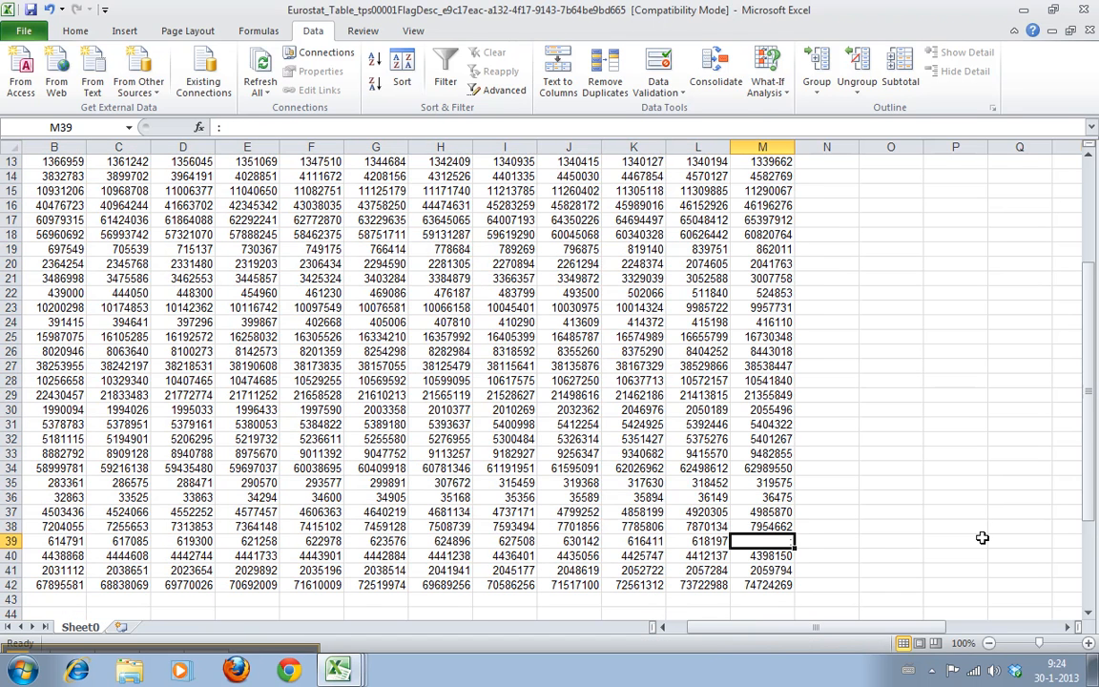
pyautogui.click(761, 555)
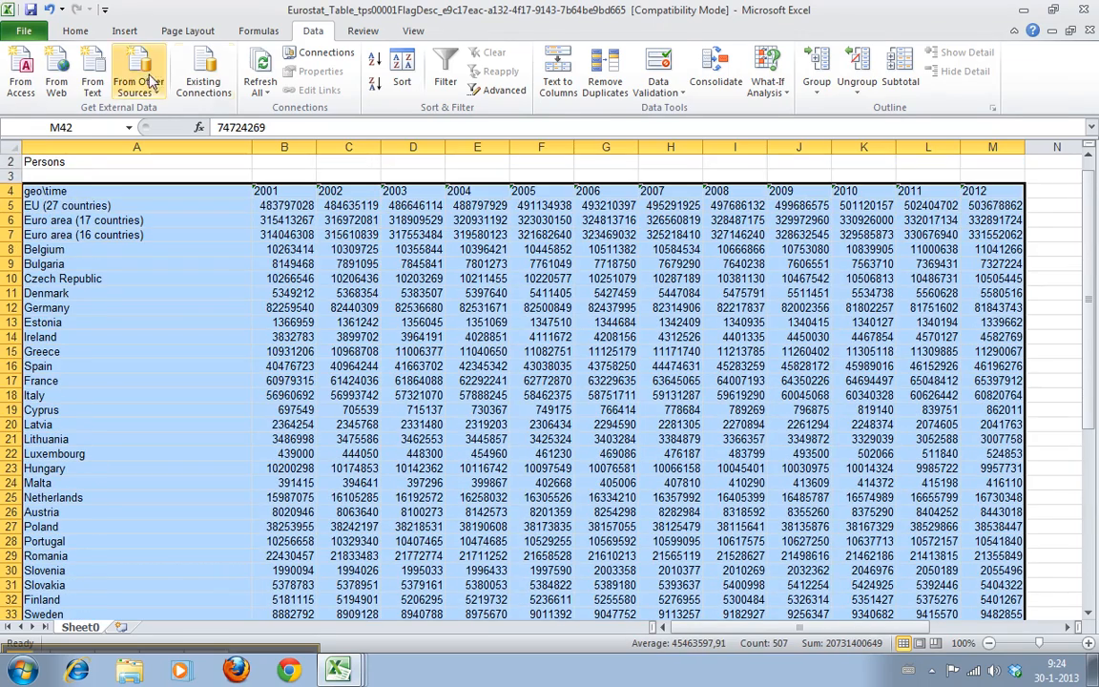
# Step: Insert a 2-D Clustered Column chart of the selected population table
pyautogui.click(326, 72)
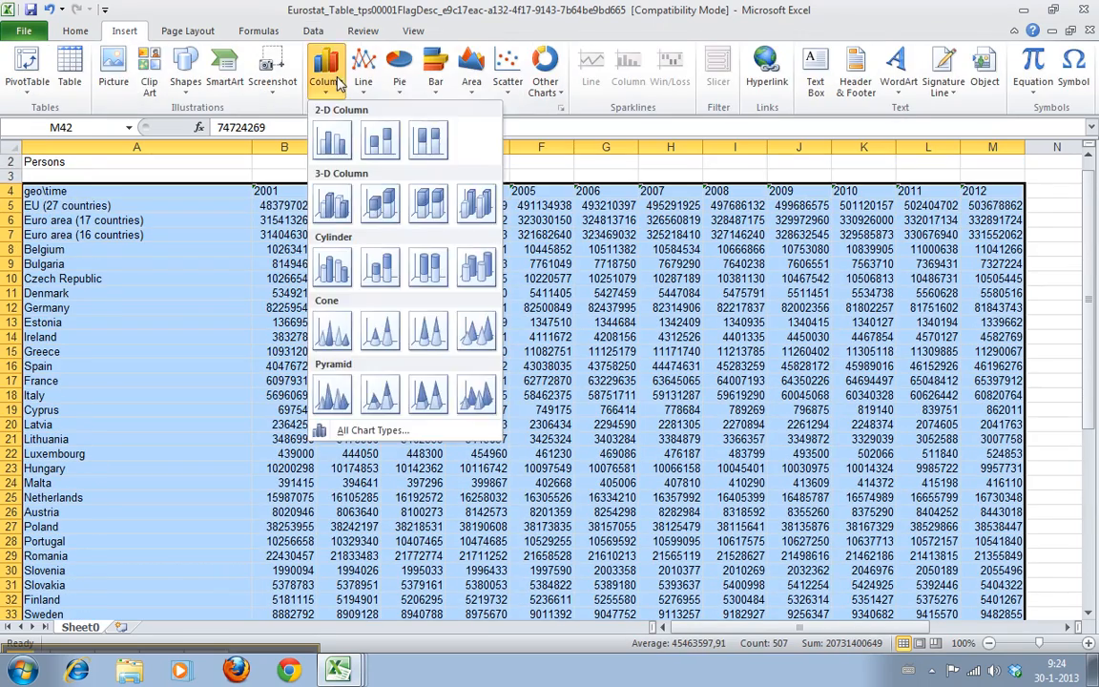
pyautogui.click(331, 138)
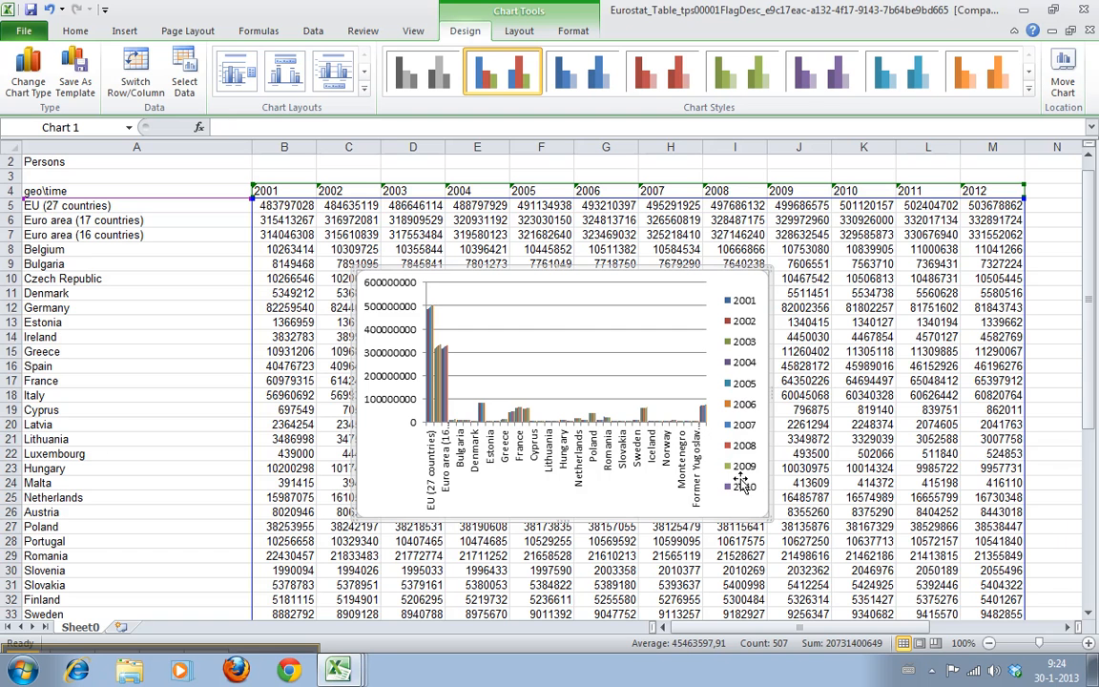
pyautogui.moveTo(394, 333)
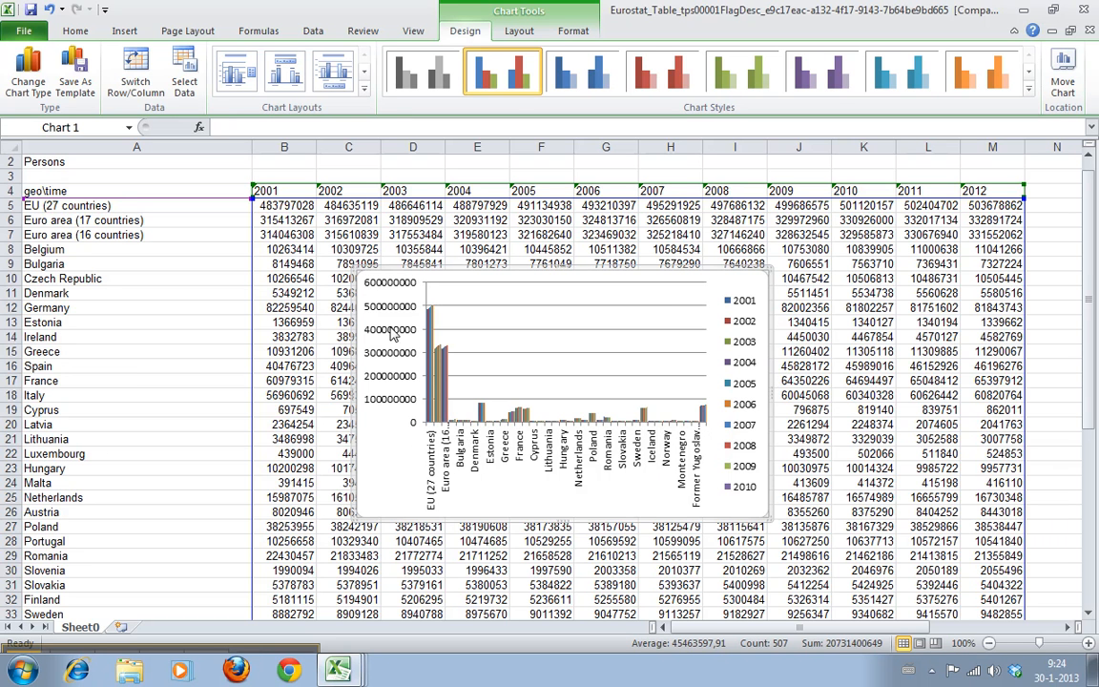
pyautogui.moveTo(747, 480)
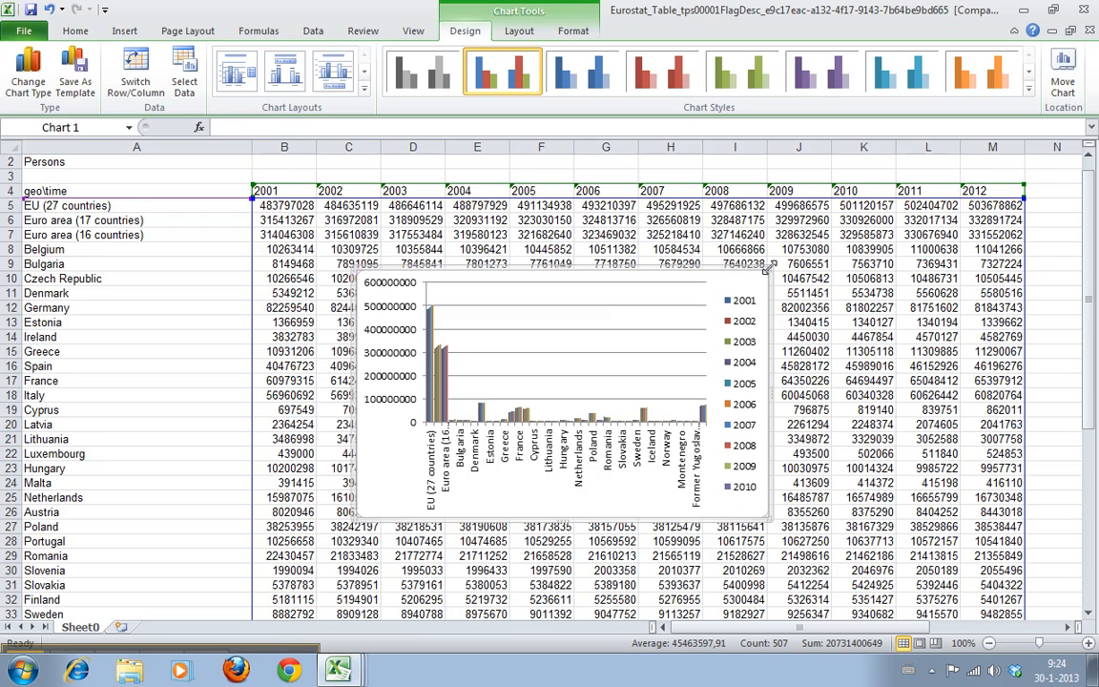
# Step: Move the chart below the source notes and widen it to span columns A to M
pyautogui.scroll(3)
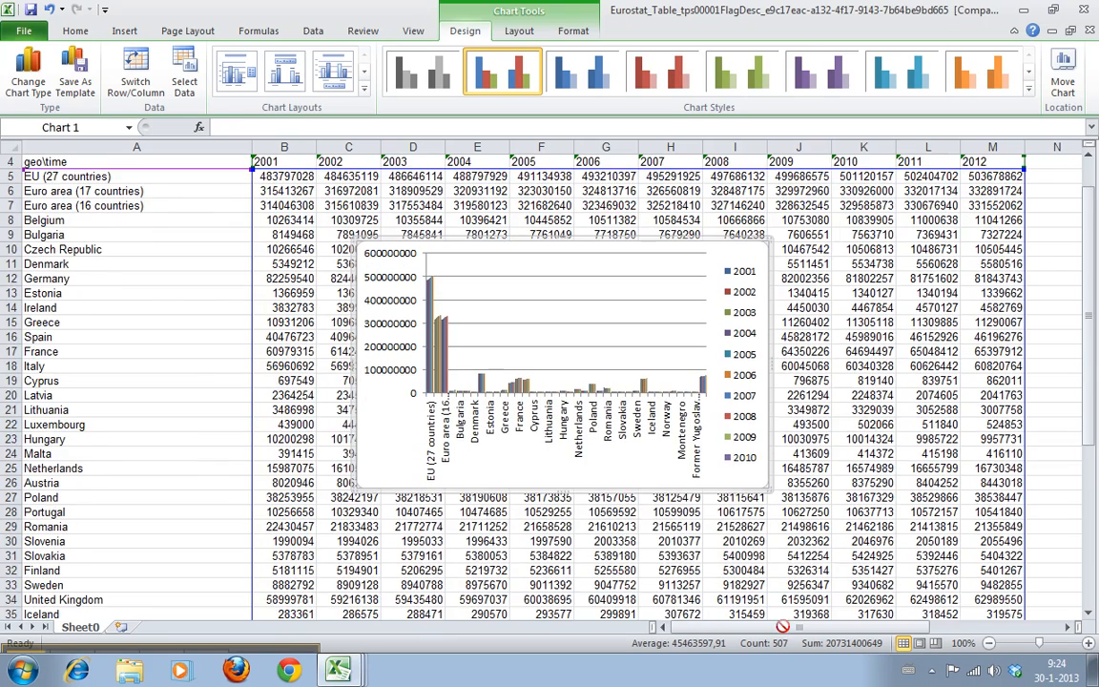
pyautogui.scroll(-3)
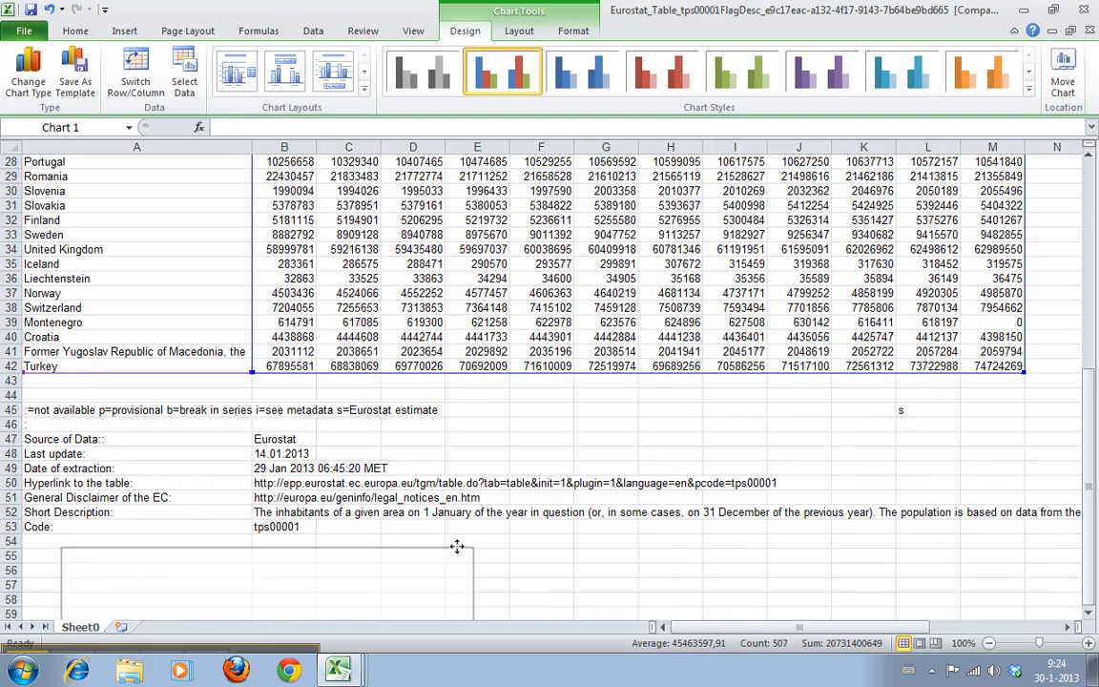
pyautogui.scroll(-3)
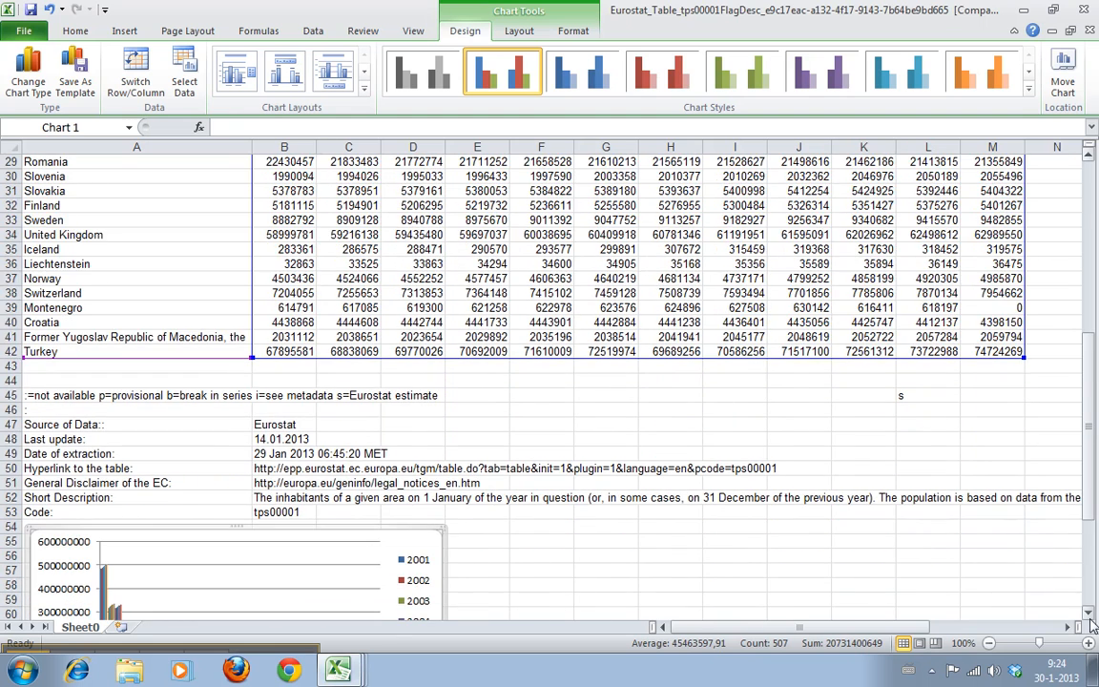
pyautogui.scroll(-3)
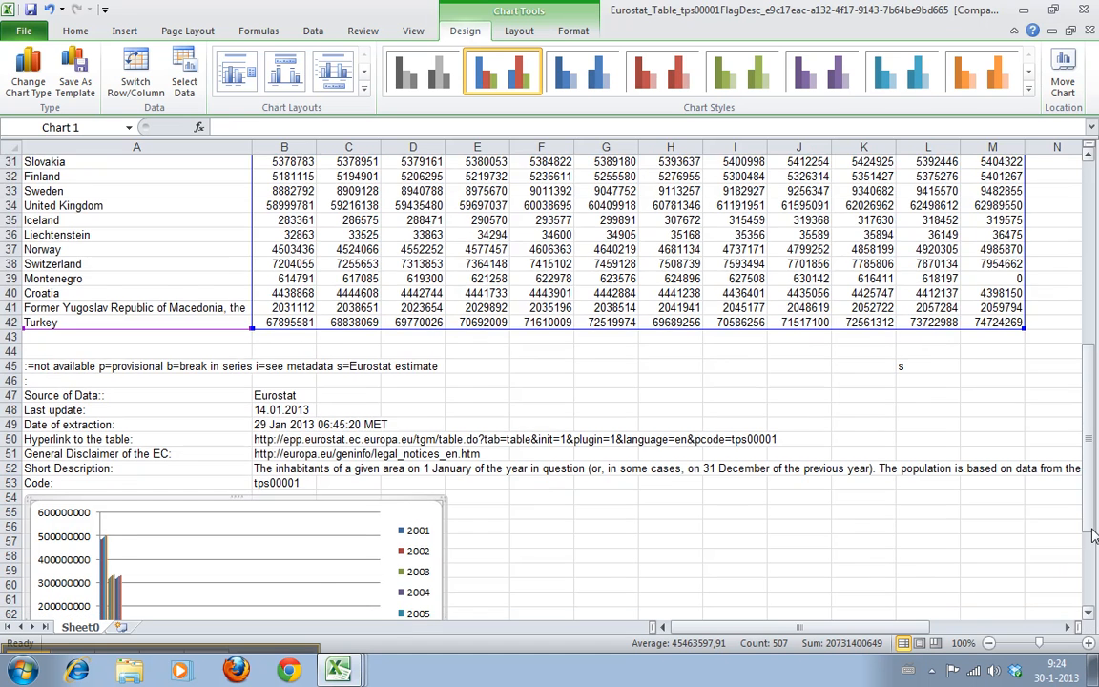
pyautogui.scroll(-3)
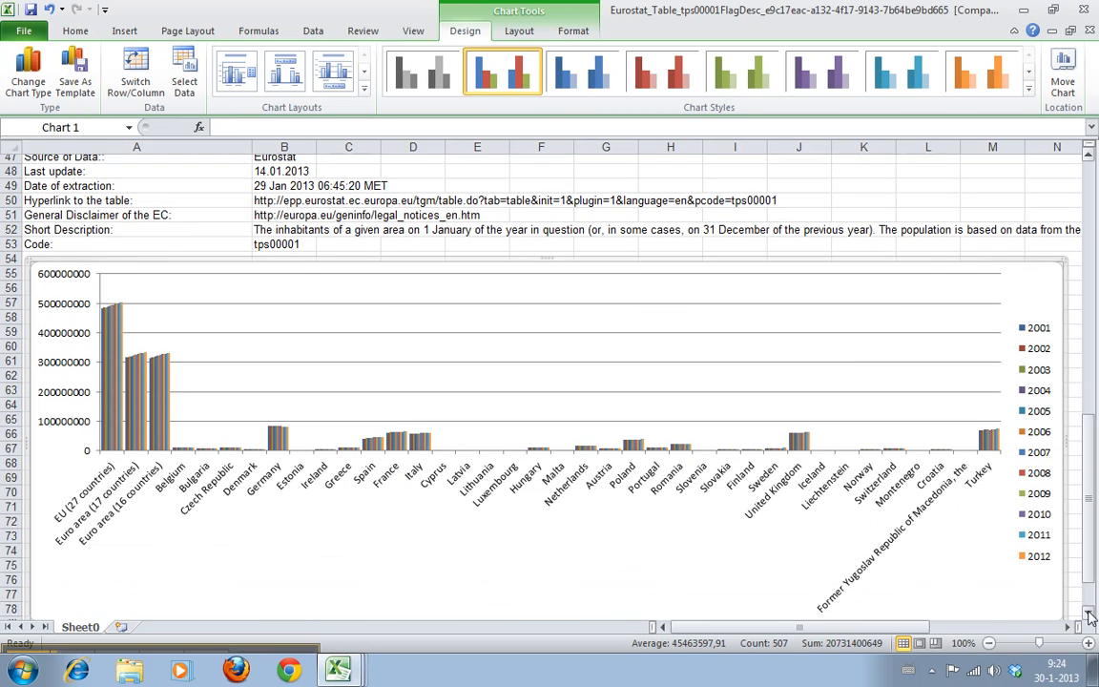
pyautogui.scroll(-3)
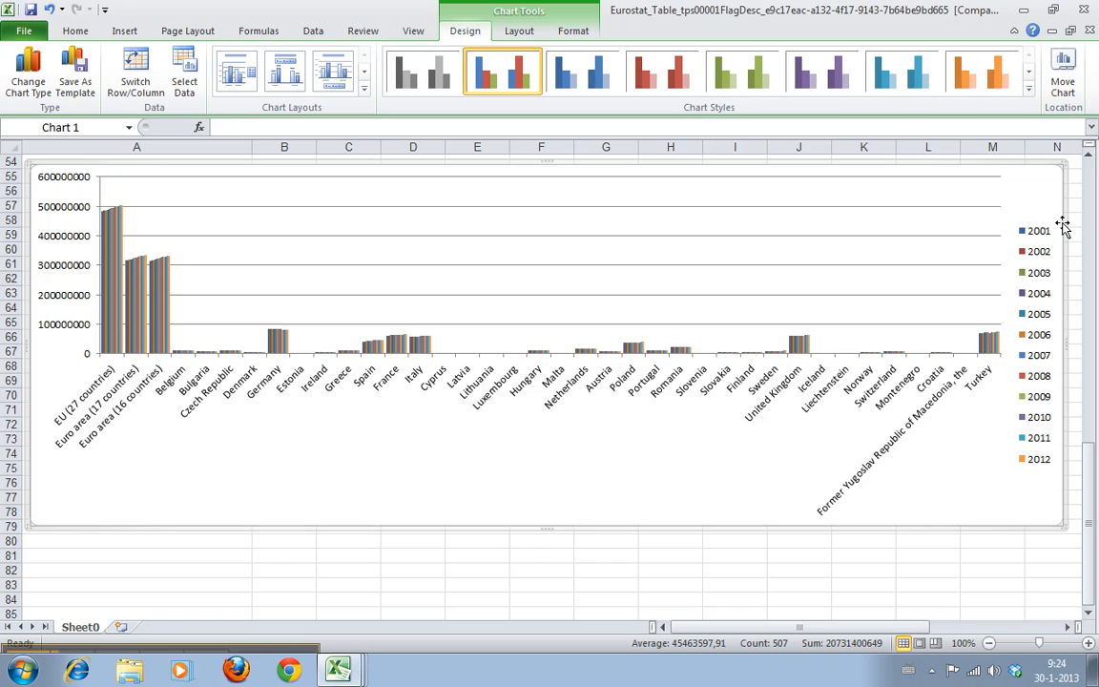
pyautogui.scroll(3)
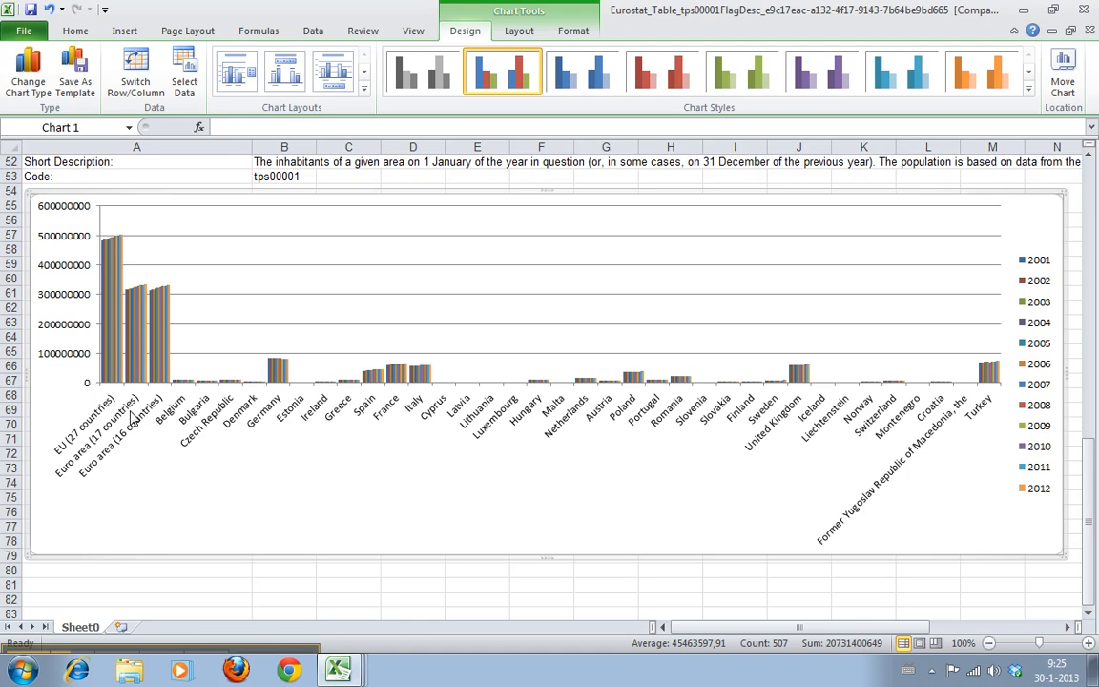
pyautogui.moveTo(54, 425)
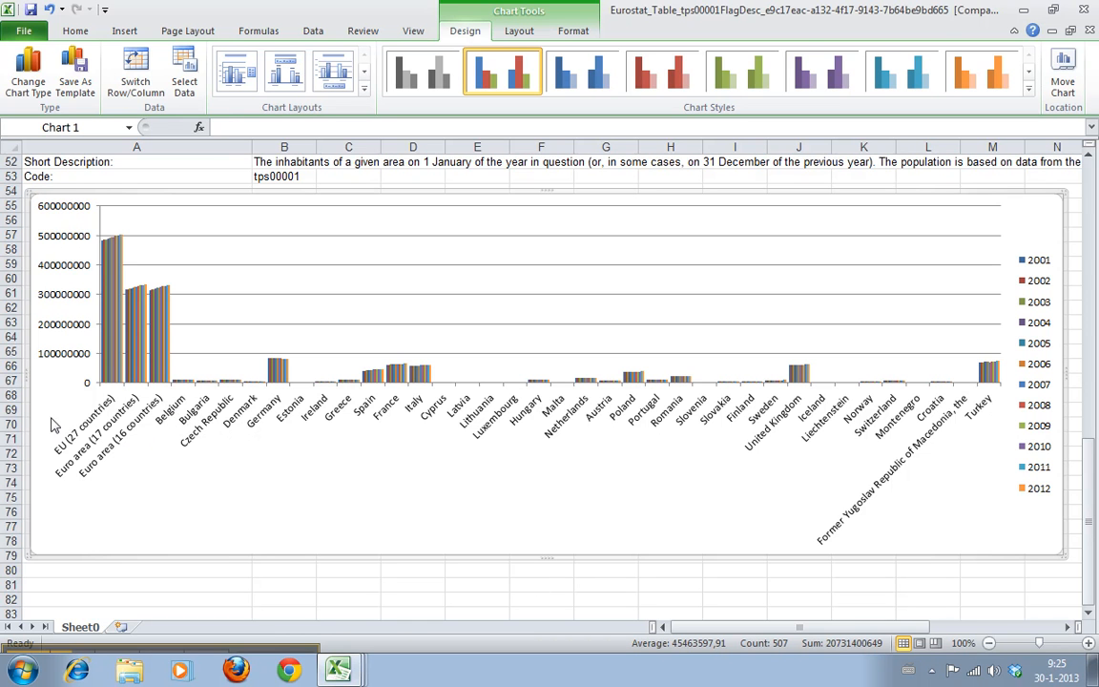
pyautogui.moveTo(452, 464)
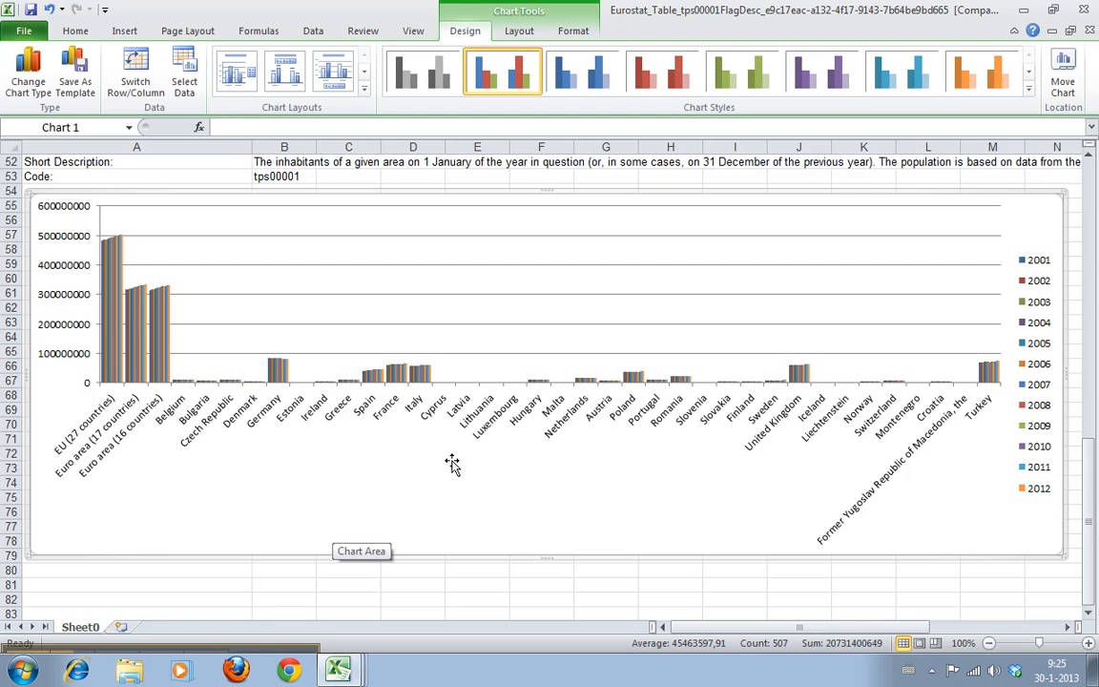
pyautogui.moveTo(1009, 480)
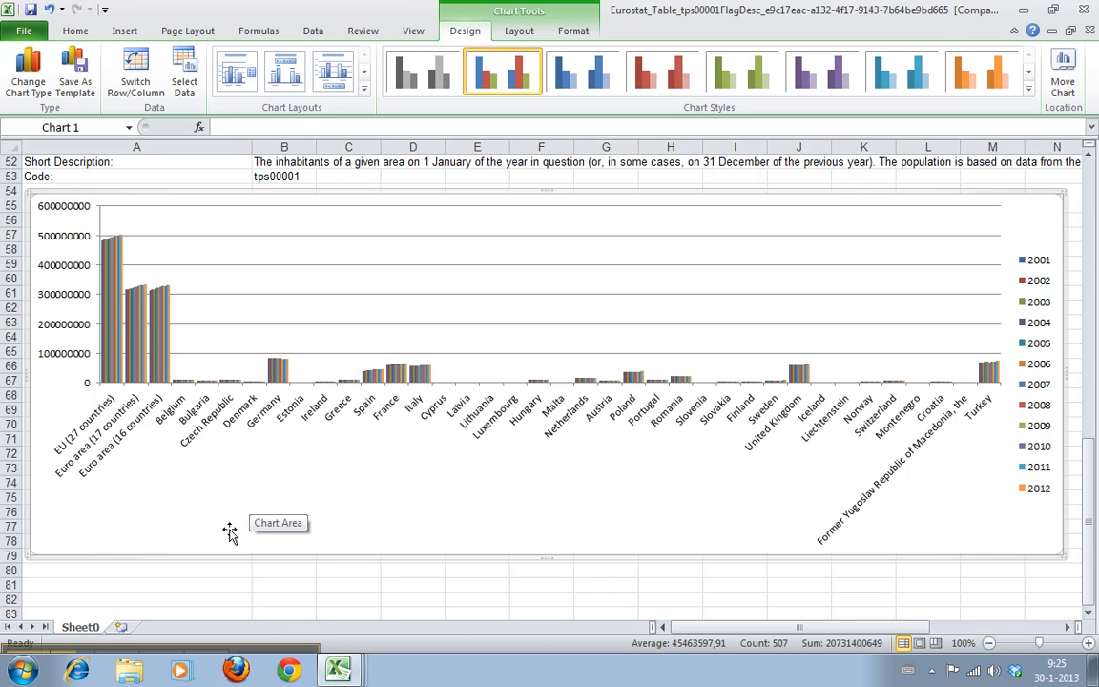
pyautogui.moveTo(143, 372)
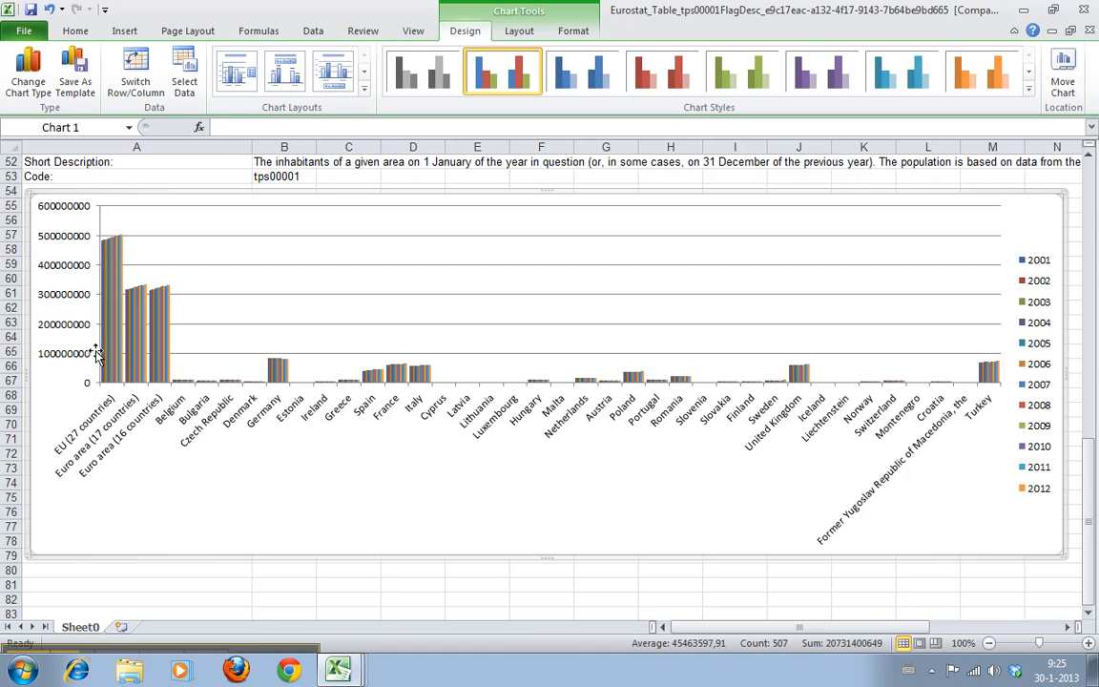
pyautogui.moveTo(160, 398)
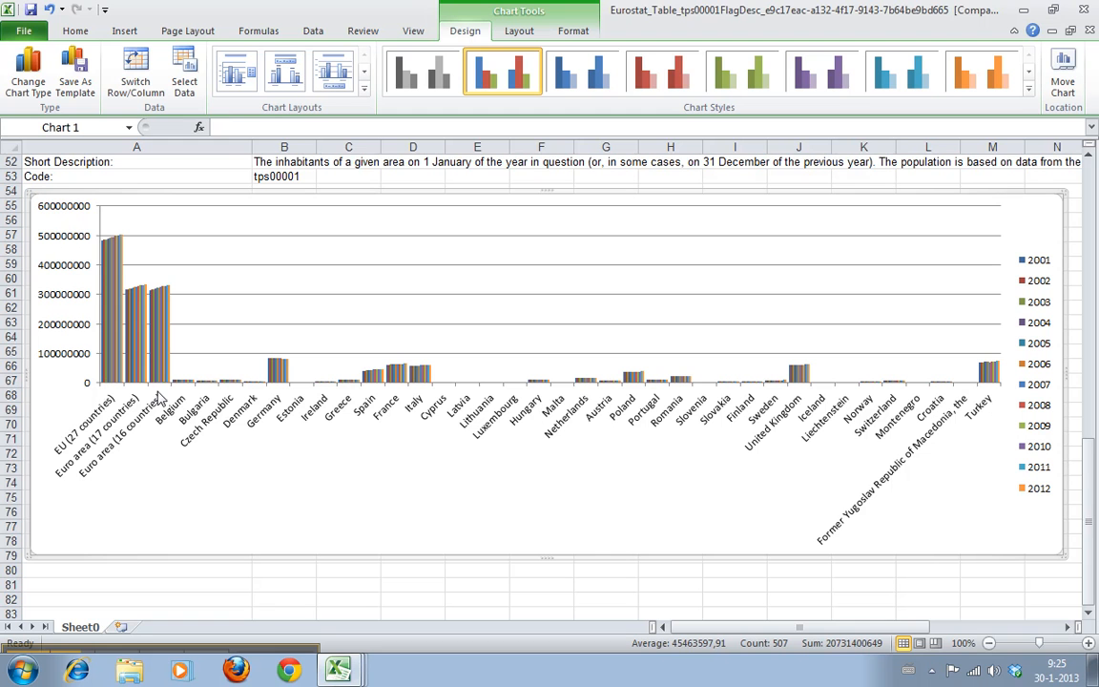
pyautogui.moveTo(217, 502)
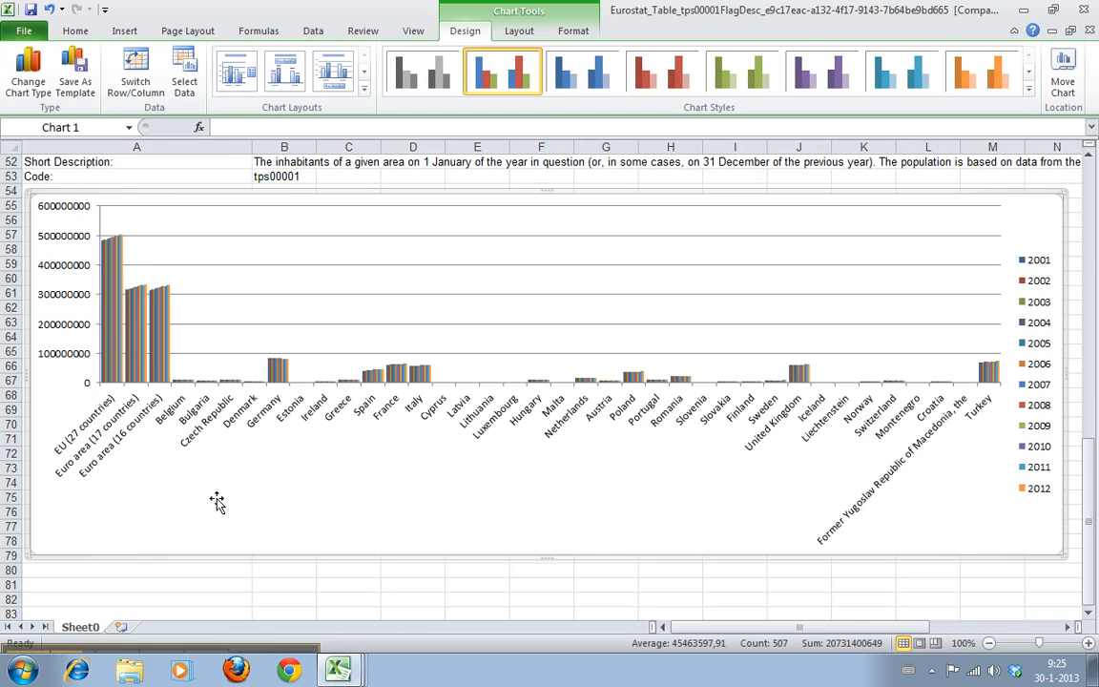
pyautogui.moveTo(179, 127)
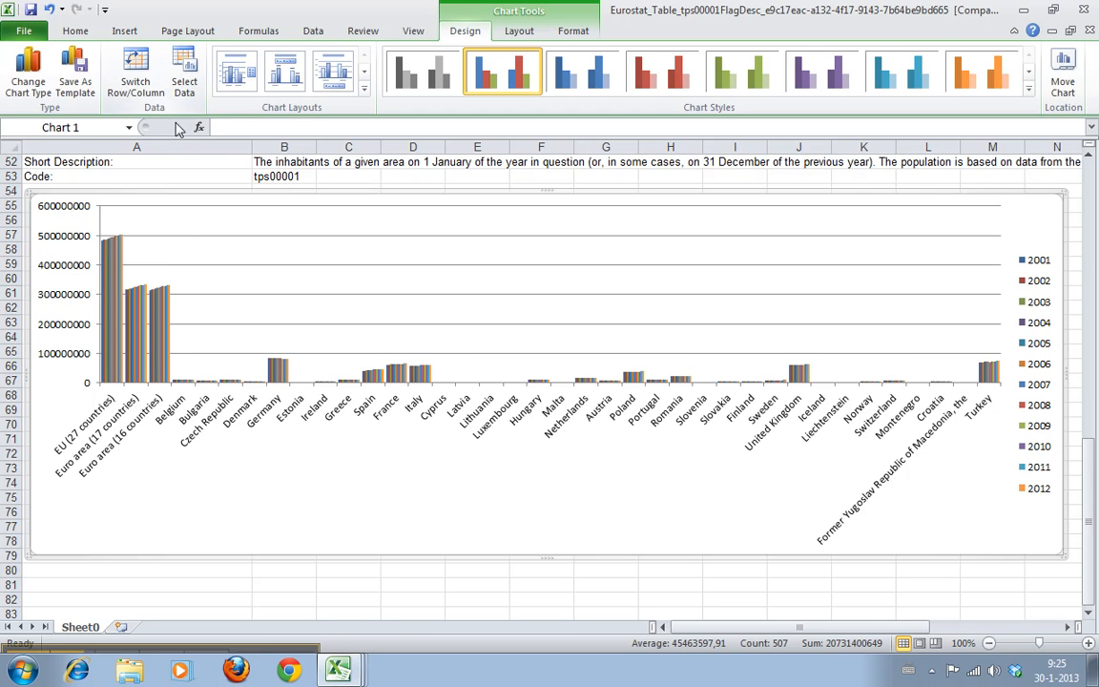
pyautogui.moveTo(185, 345)
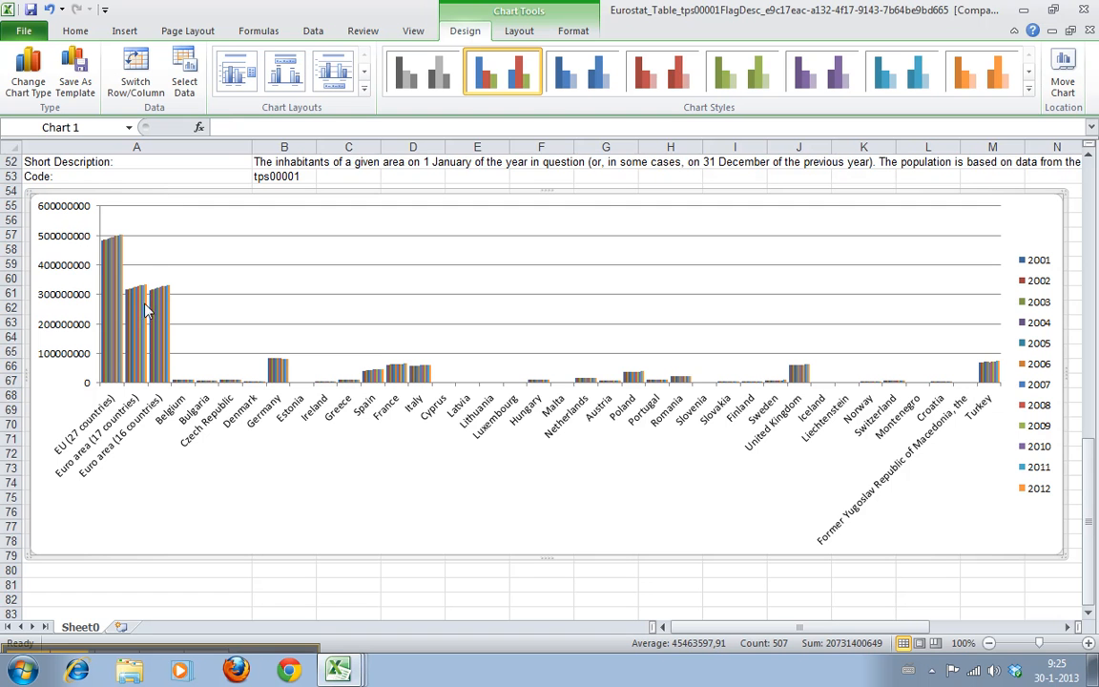
pyautogui.moveTo(145, 439)
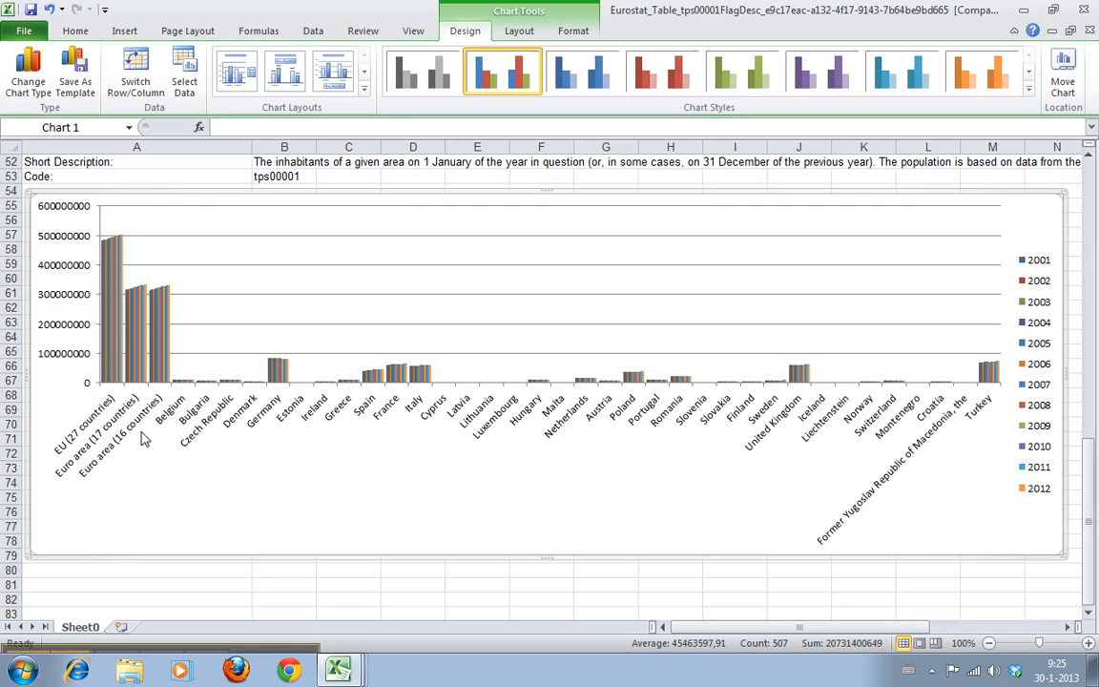
pyautogui.moveTo(184, 71)
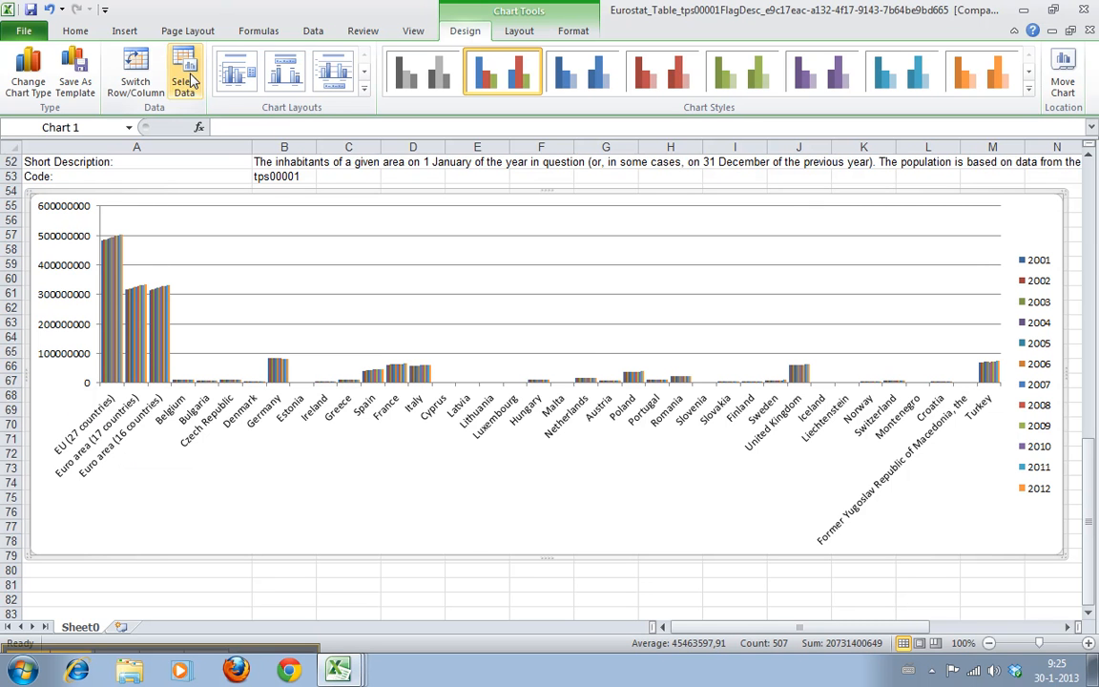
# Step: Remove the 2002 series in Select Data so the legend runs 2001 then 2003 to 2012
pyautogui.click(184, 71)
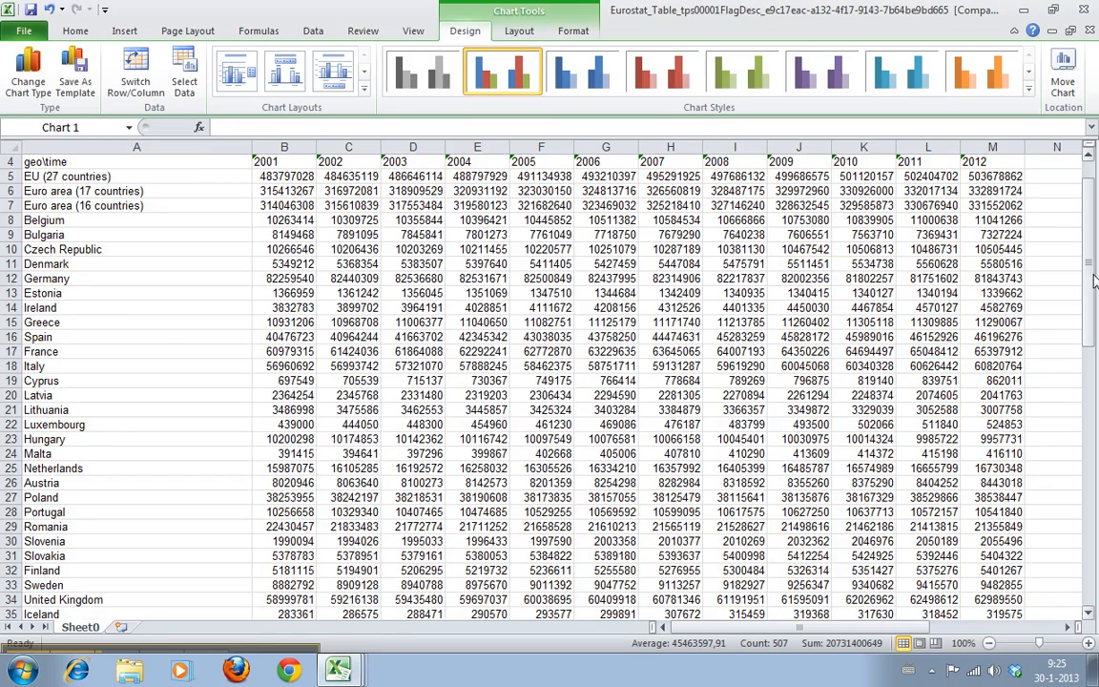
pyautogui.scroll(-3)
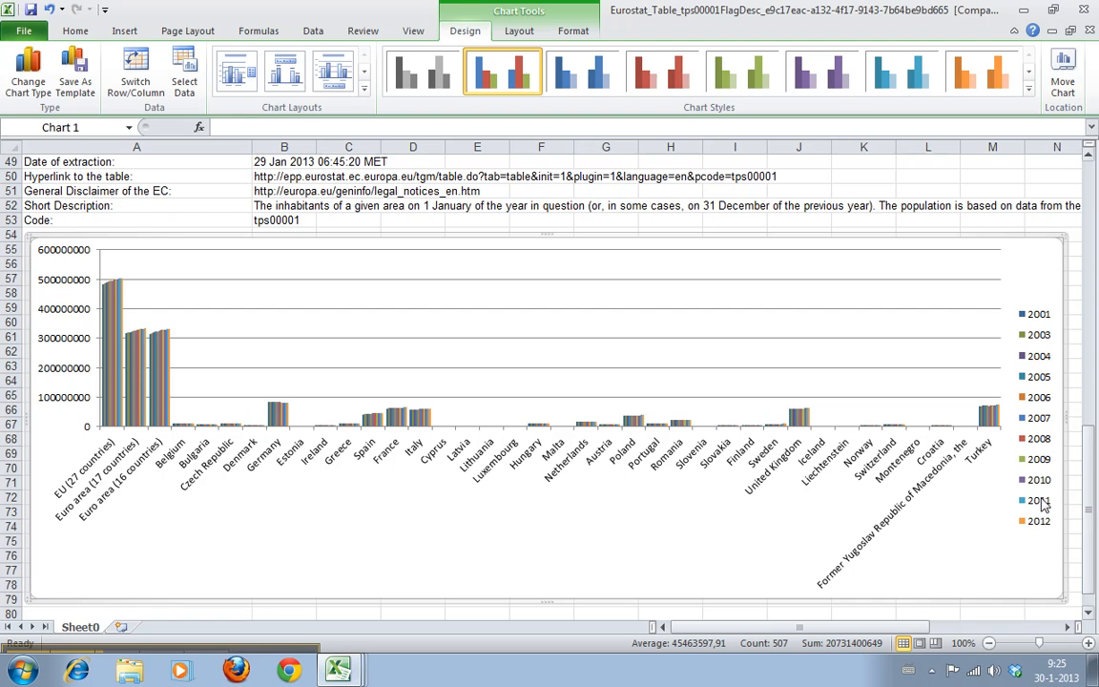
pyautogui.moveTo(527, 563)
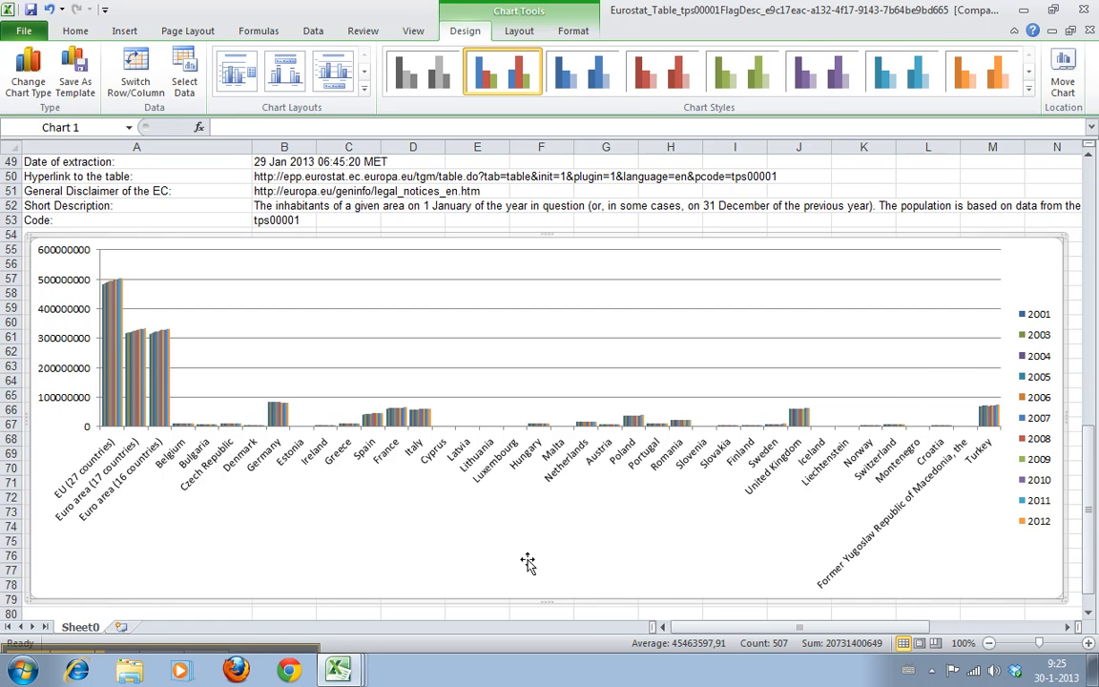
pyautogui.moveTo(91, 489)
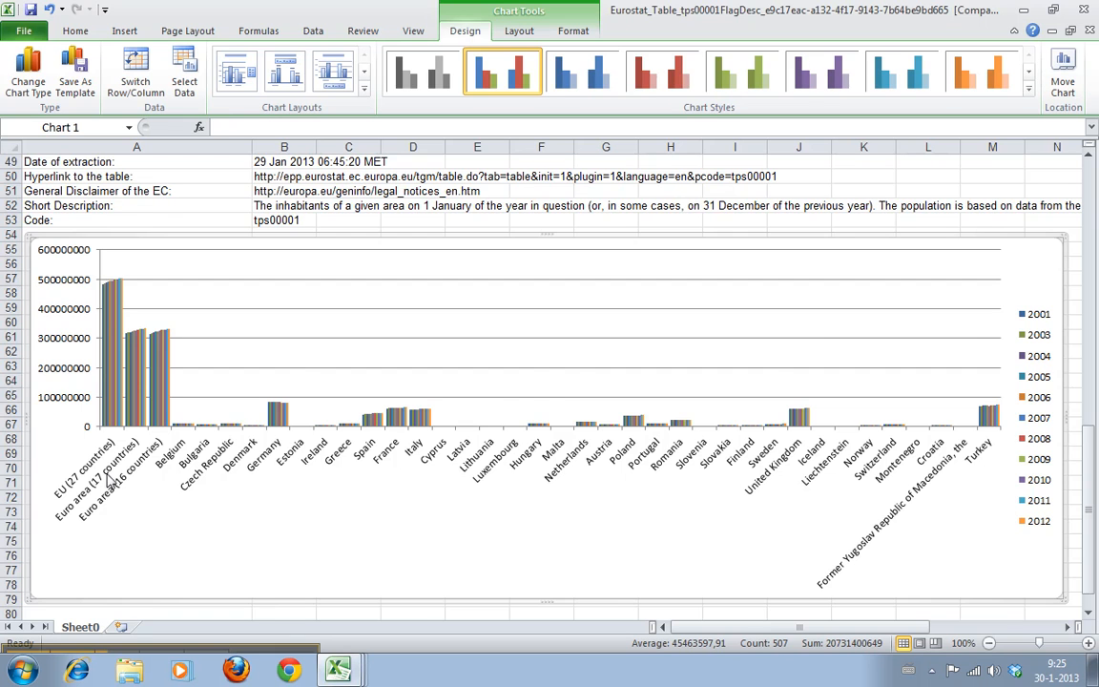
# Step: Switch Row/Column in Select Data so years sit on the axis and countries become series
pyautogui.click(184, 72)
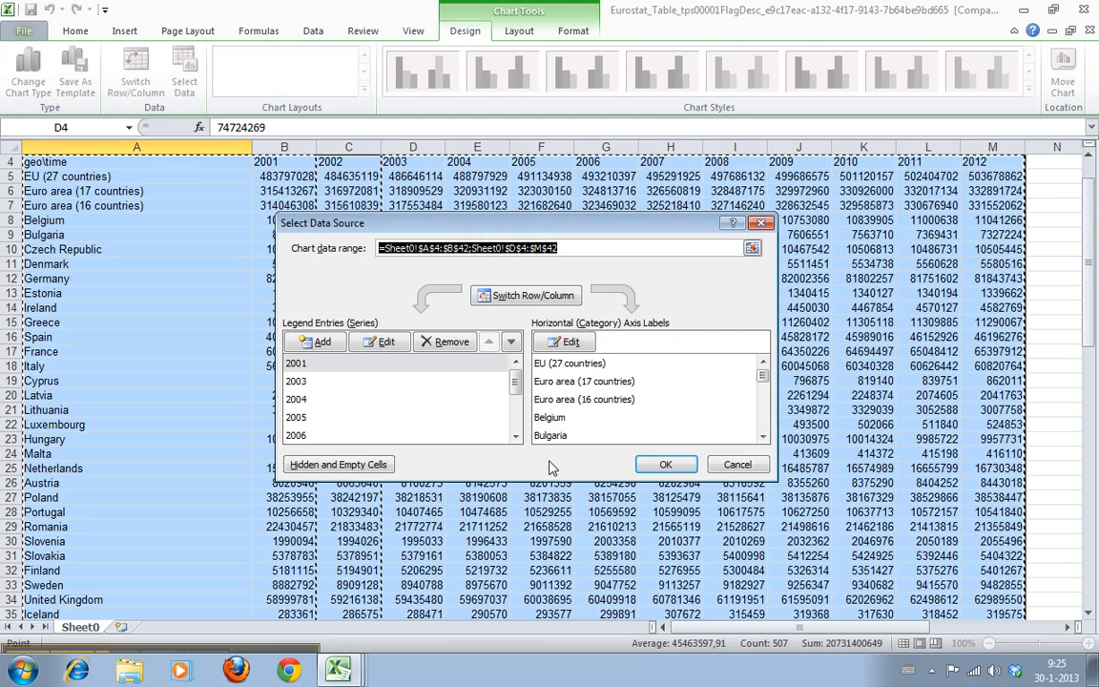
pyautogui.moveTo(675, 389)
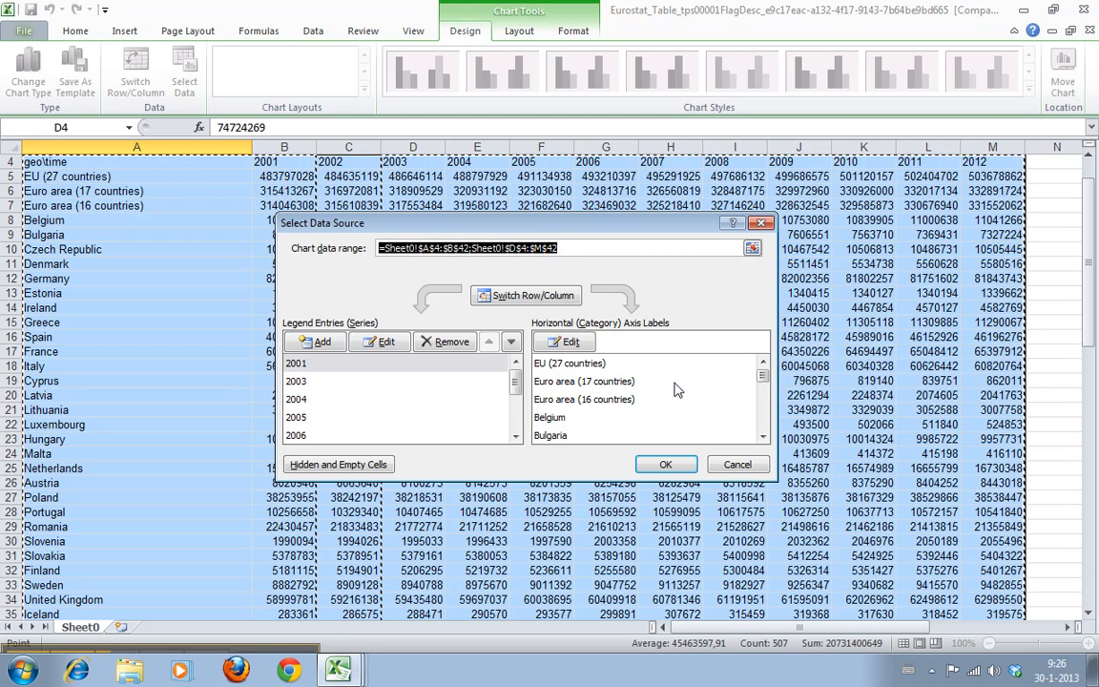
pyautogui.click(762, 438)
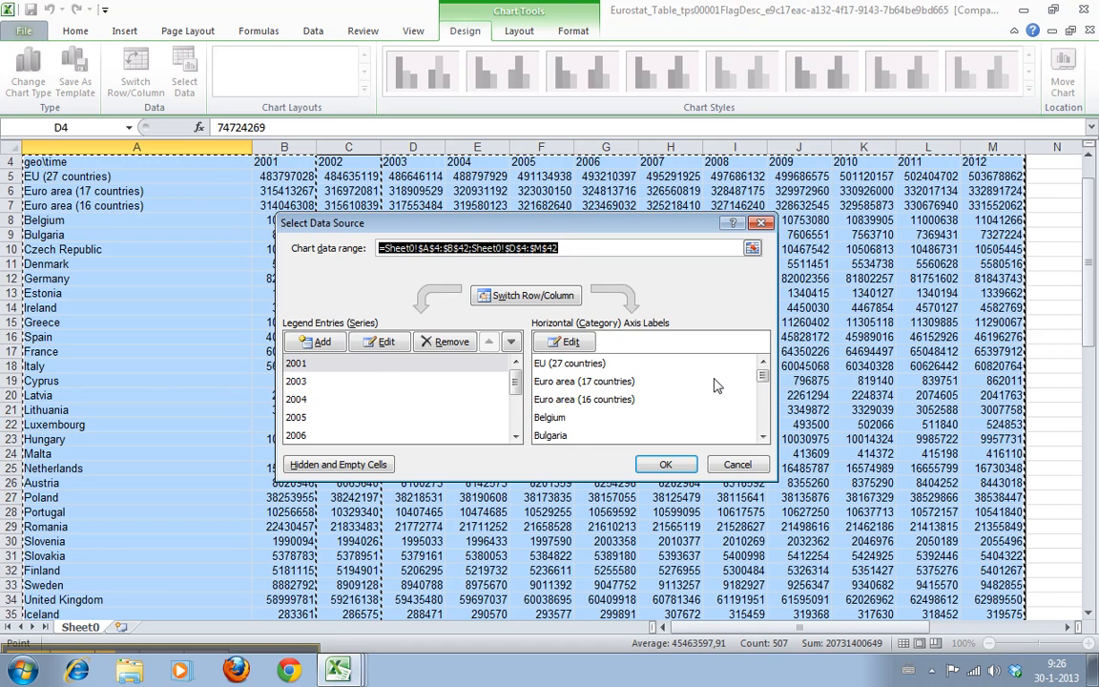
pyautogui.click(525, 294)
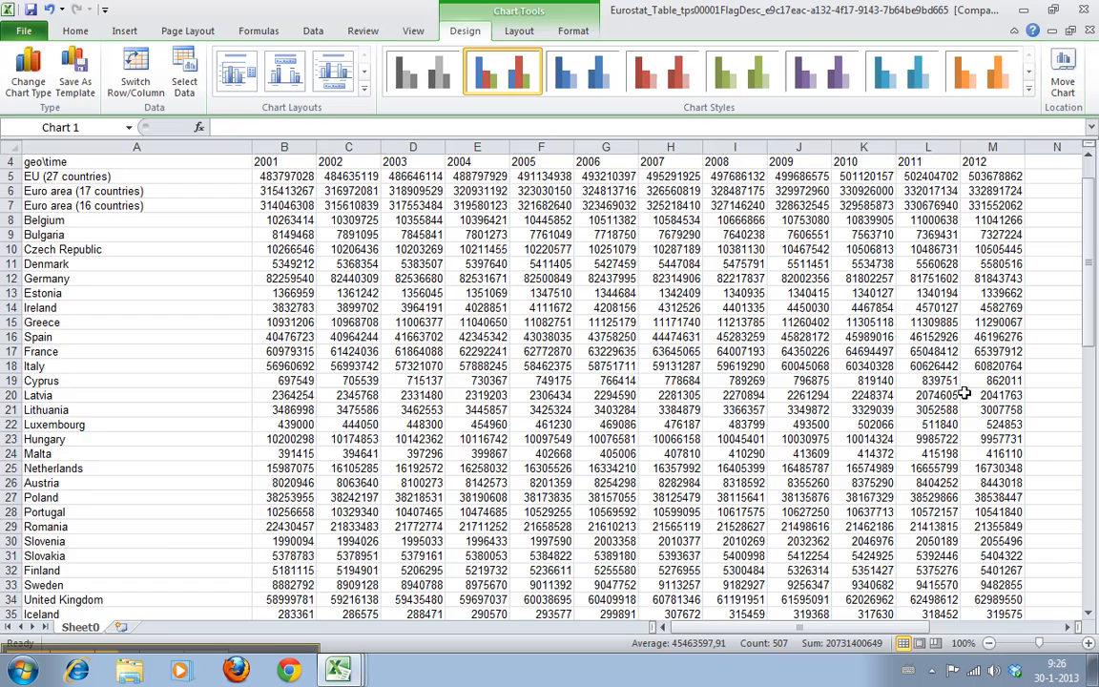
pyautogui.scroll(-3)
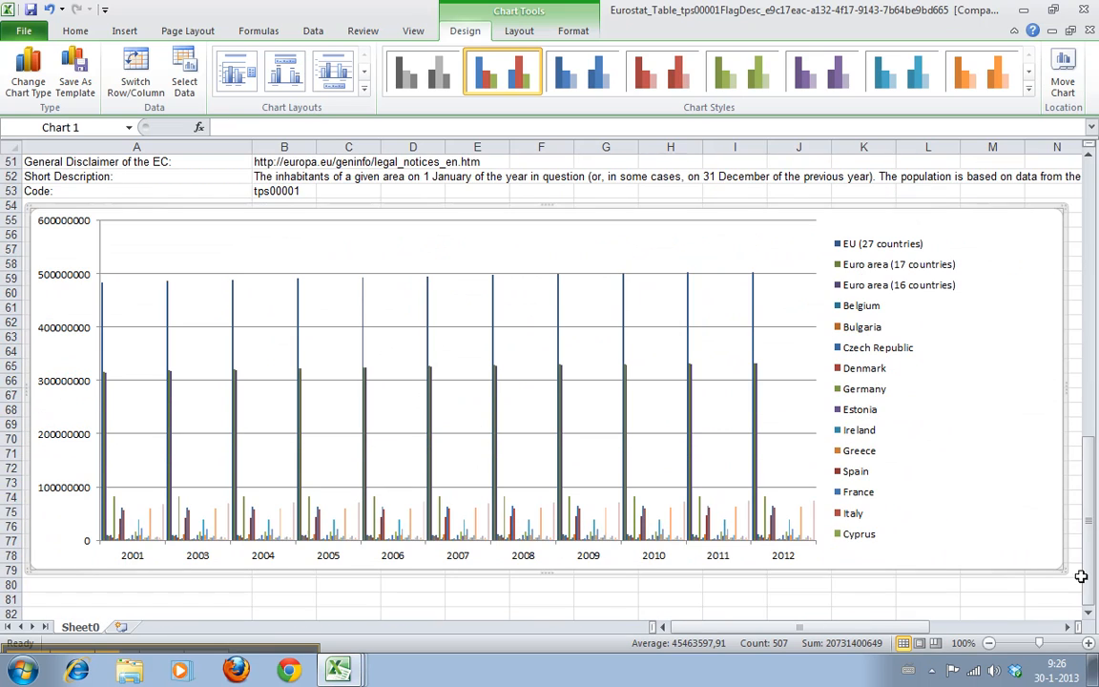
pyautogui.moveTo(275, 562)
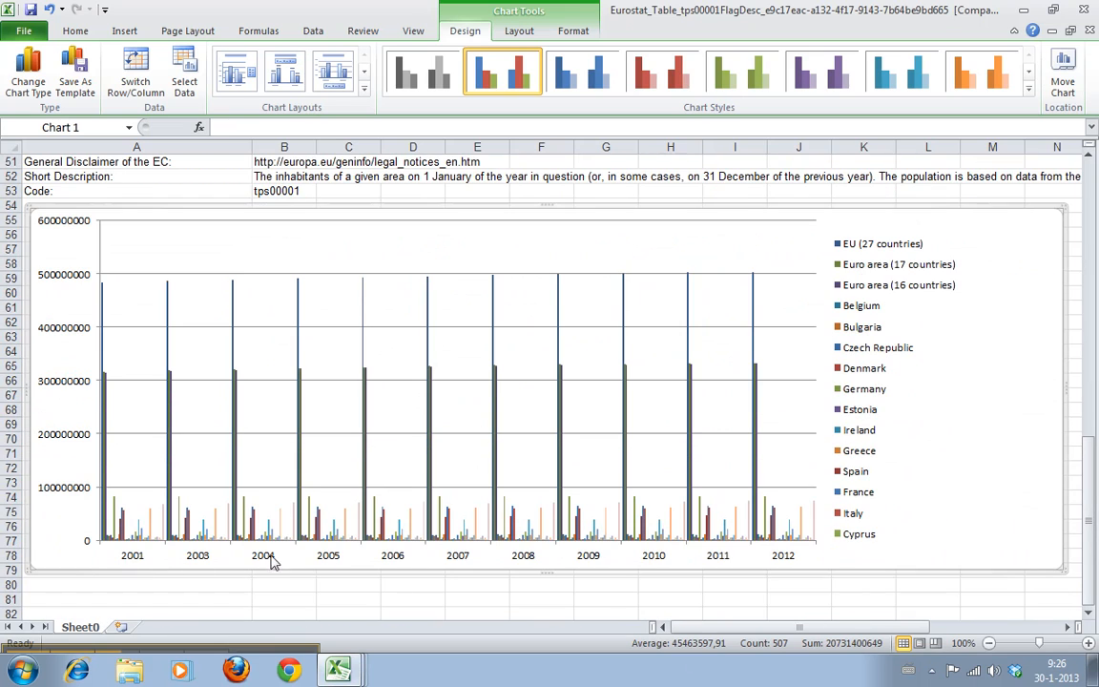
pyautogui.moveTo(857, 340)
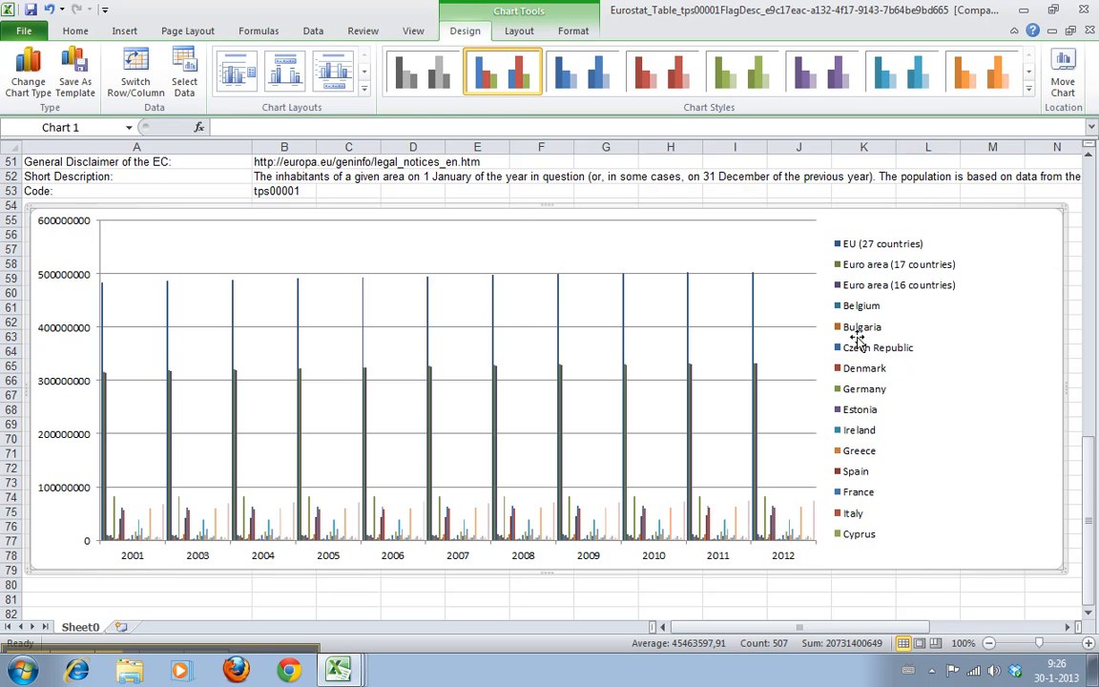
pyautogui.moveTo(200, 422)
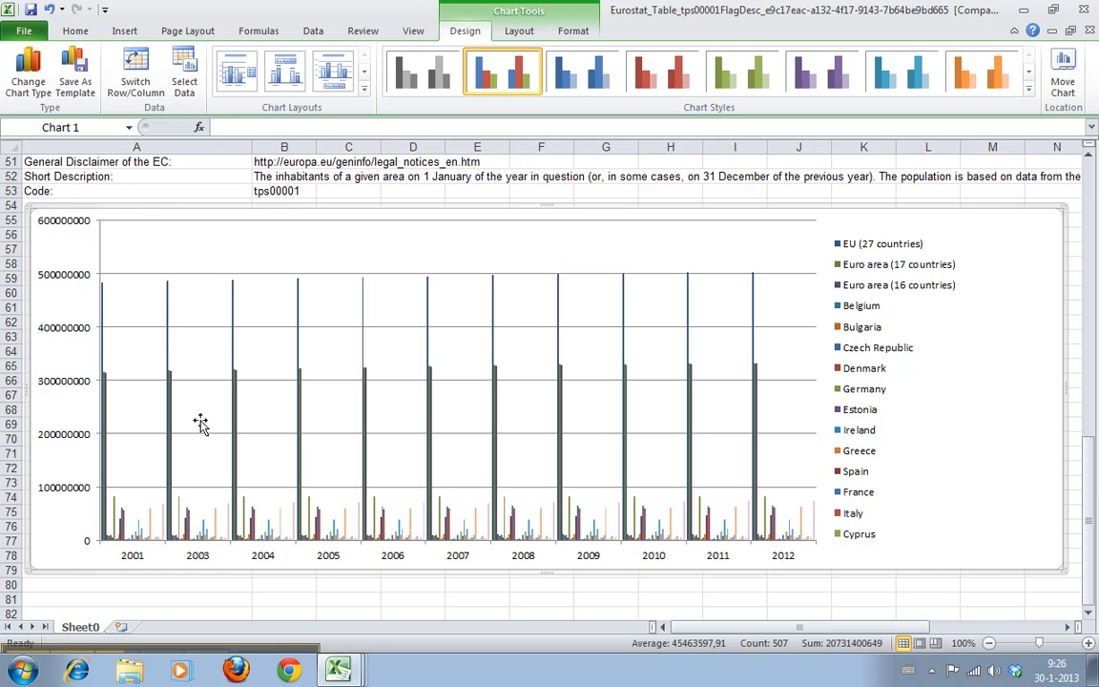
# Step: Remove the EU and Euro area series, then switch rows and columns back so countries sit on the axis
pyautogui.click(184, 68)
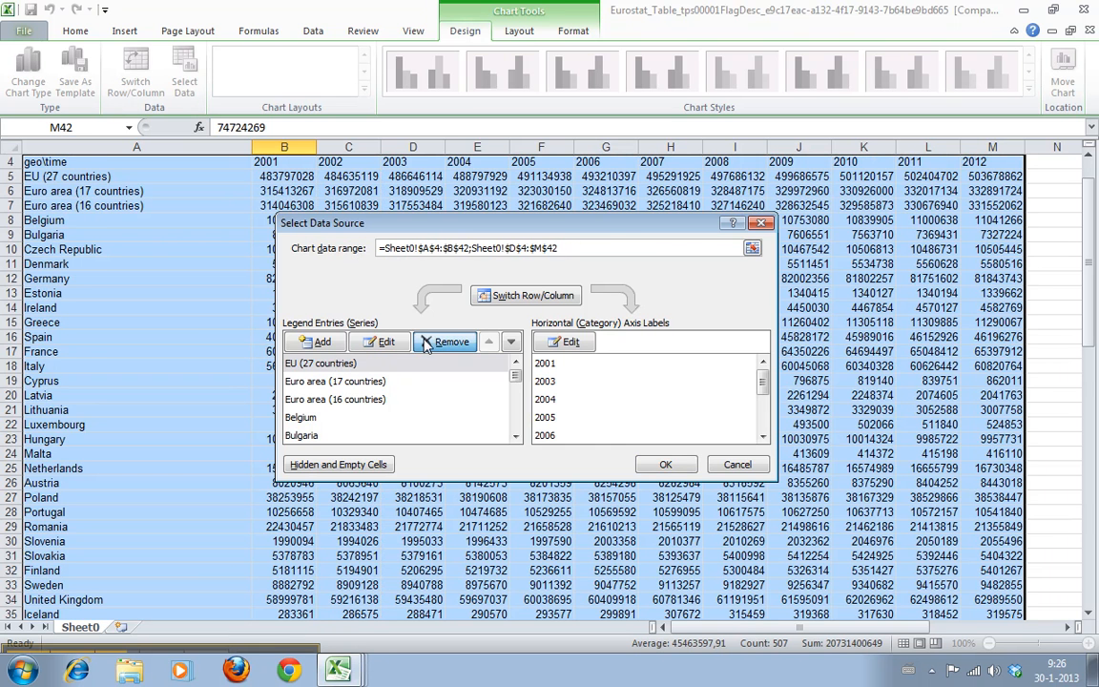
pyautogui.click(443, 342)
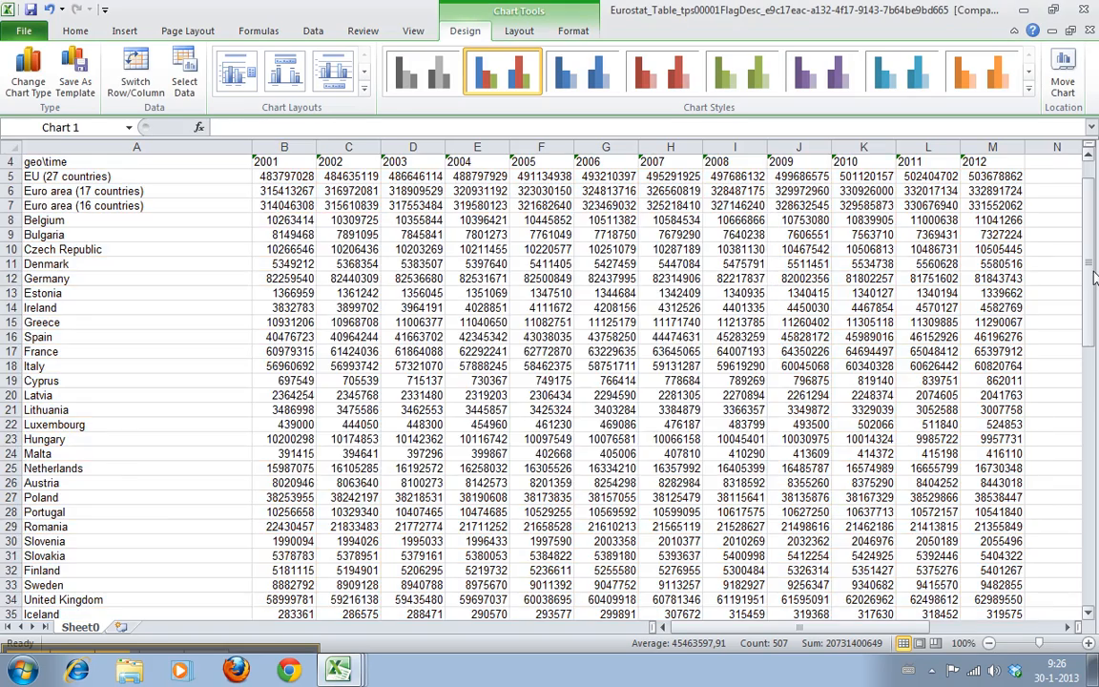
pyautogui.scroll(-3)
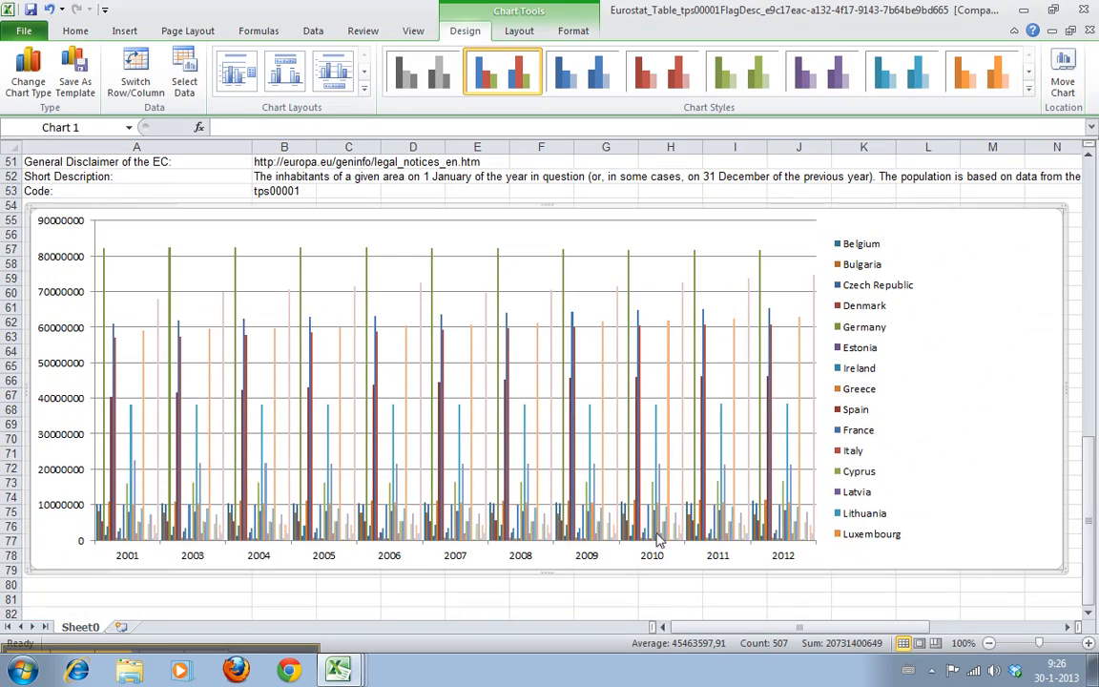
pyautogui.moveTo(229, 544)
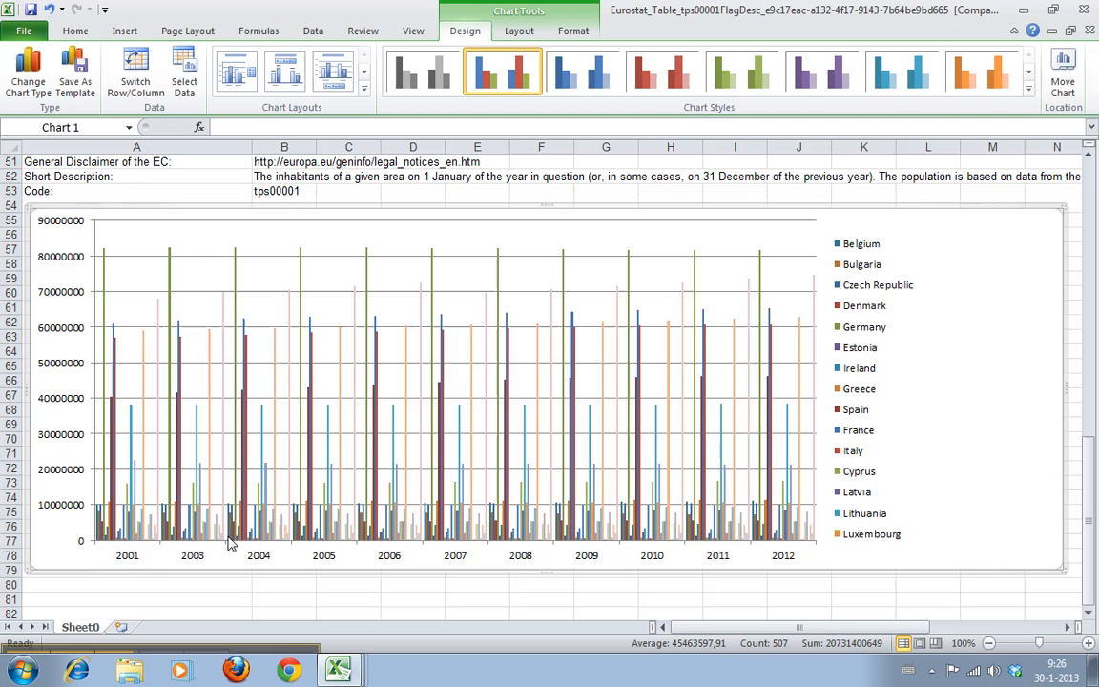
pyautogui.moveTo(237, 456)
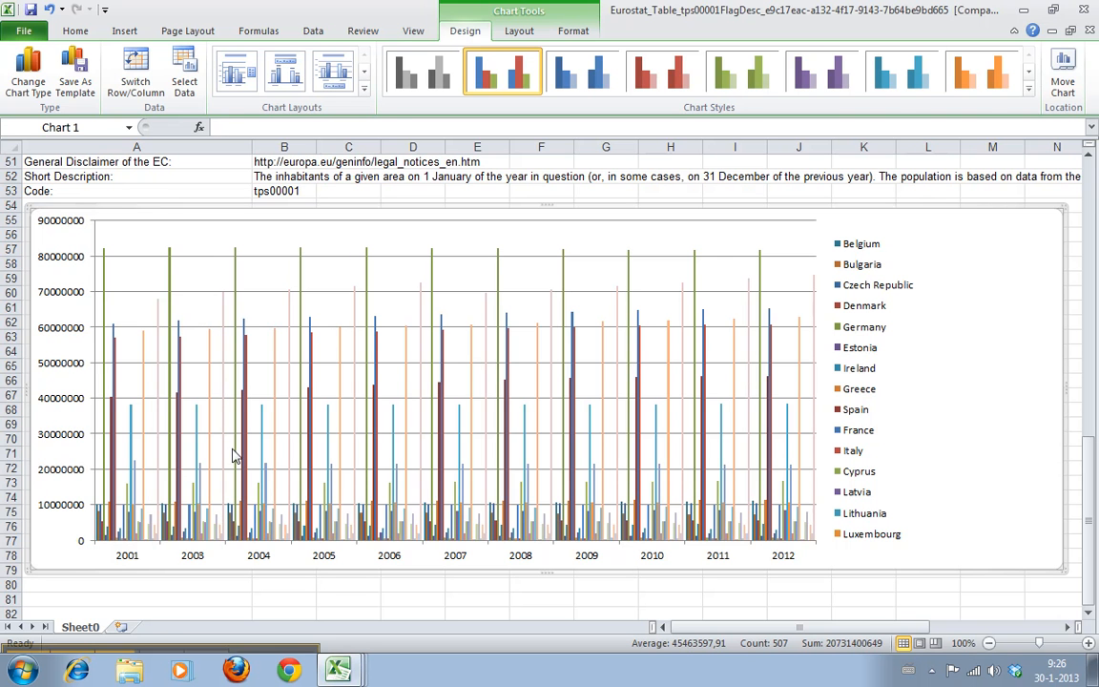
pyautogui.moveTo(267, 392)
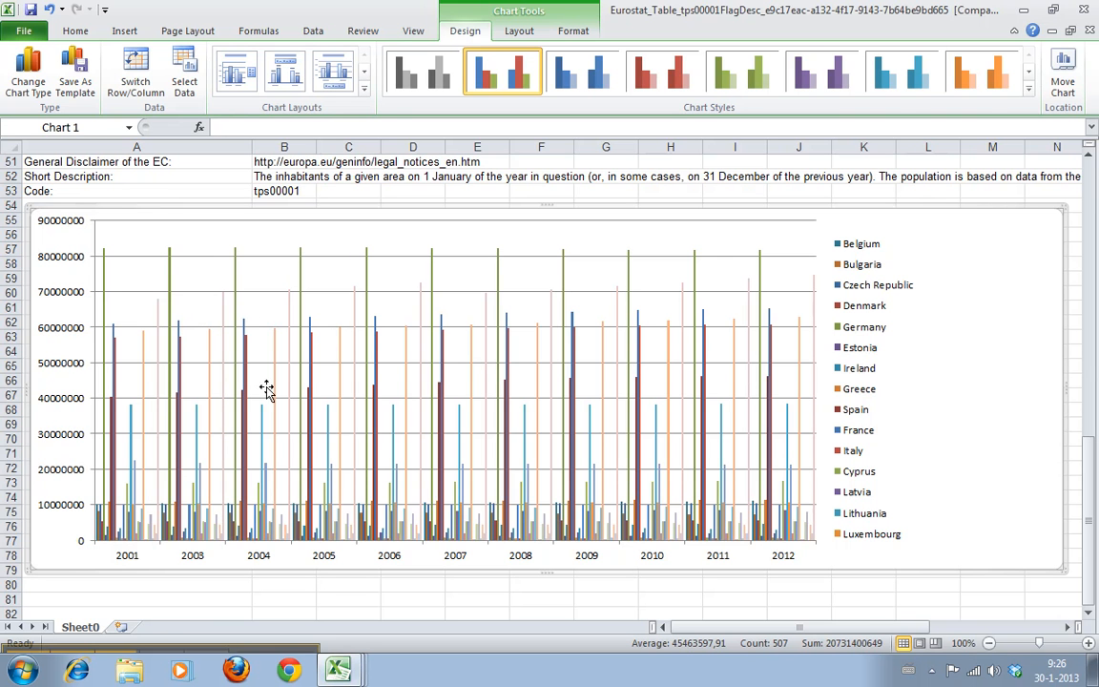
pyautogui.click(184, 71)
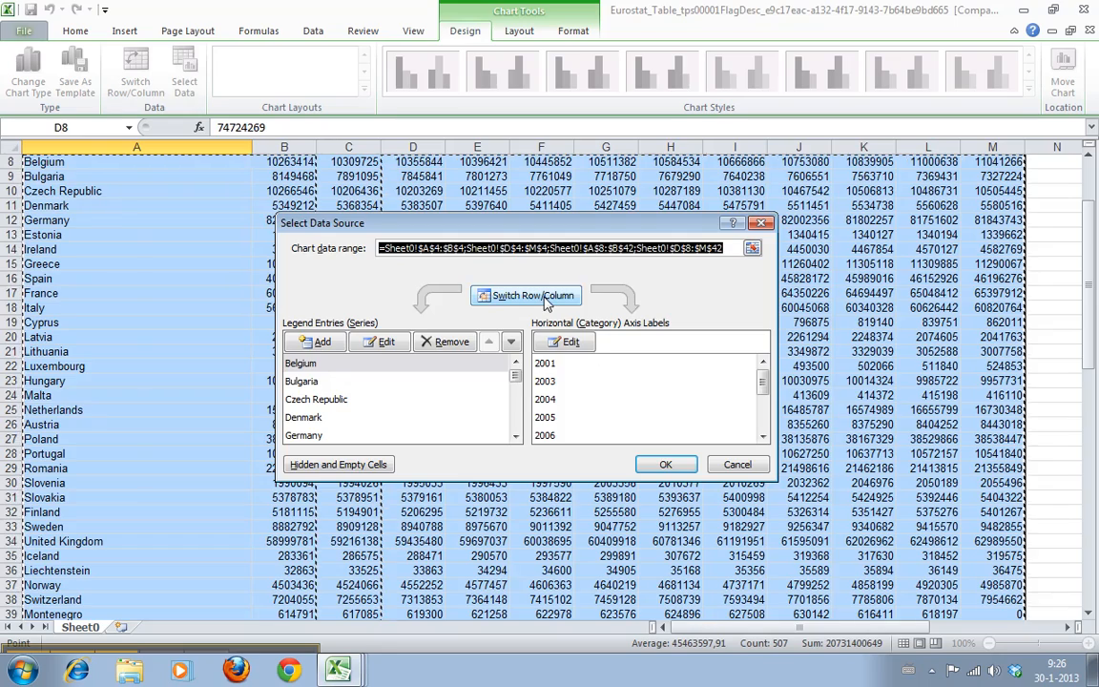
pyautogui.click(666, 463)
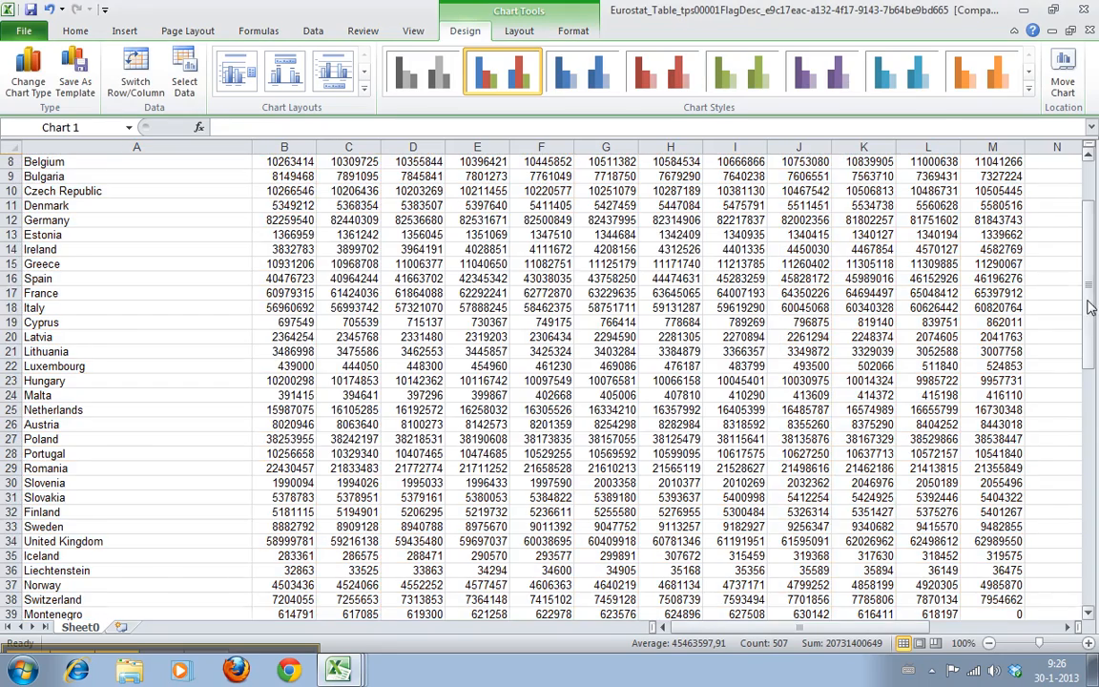
pyautogui.scroll(-3)
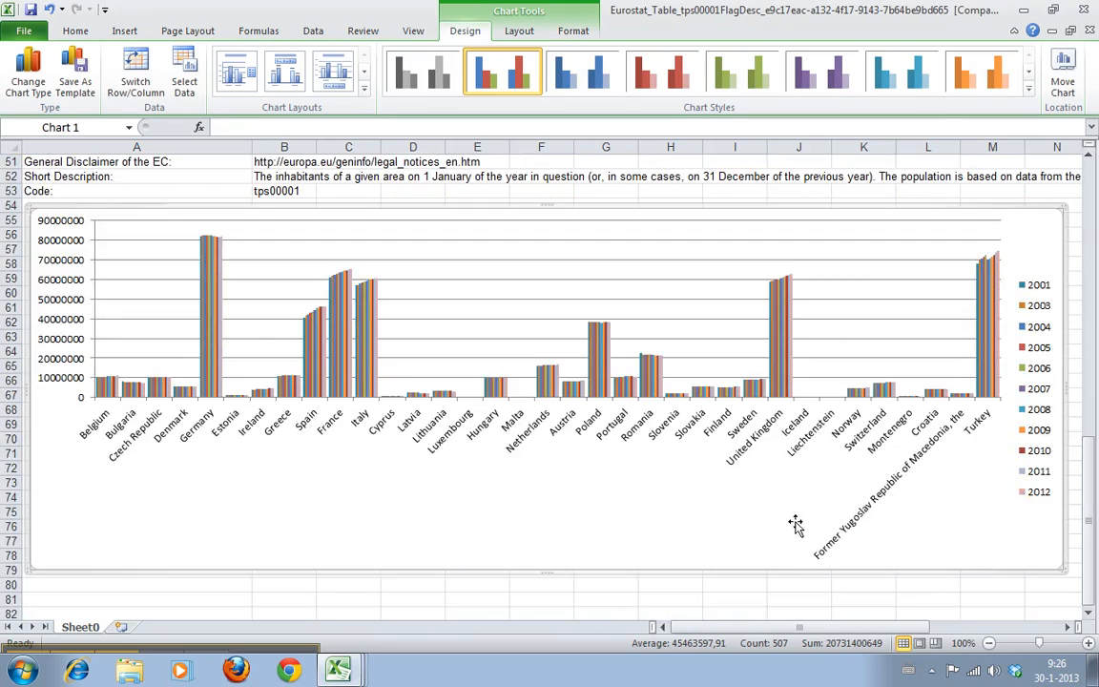
pyautogui.moveTo(136, 286)
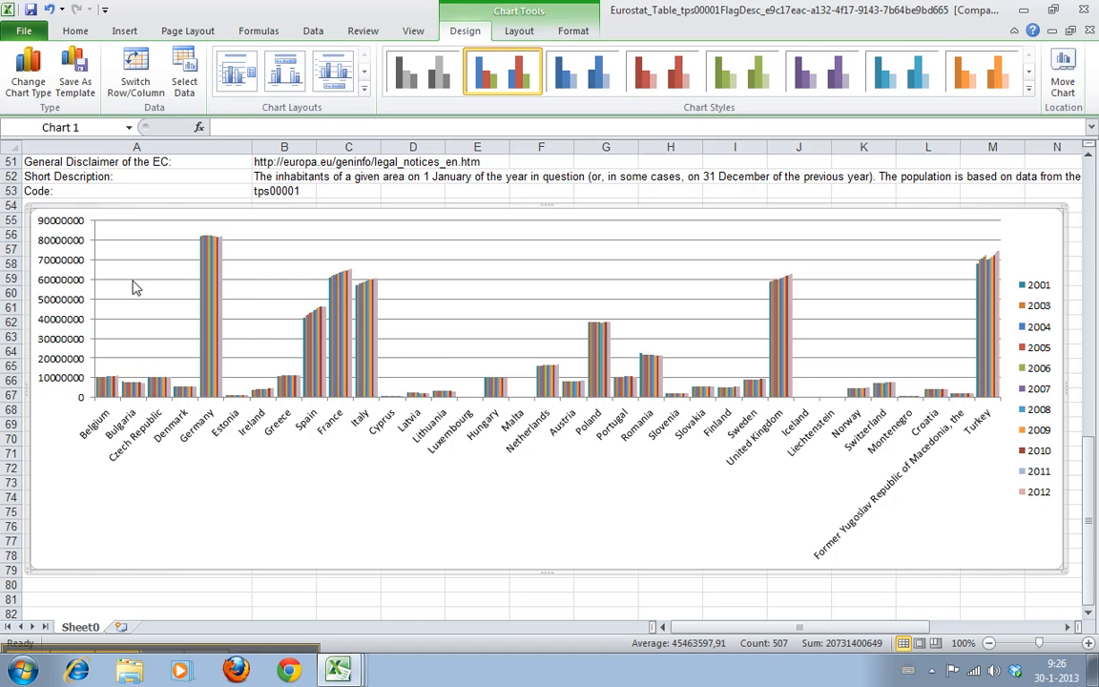
pyautogui.moveTo(828, 497)
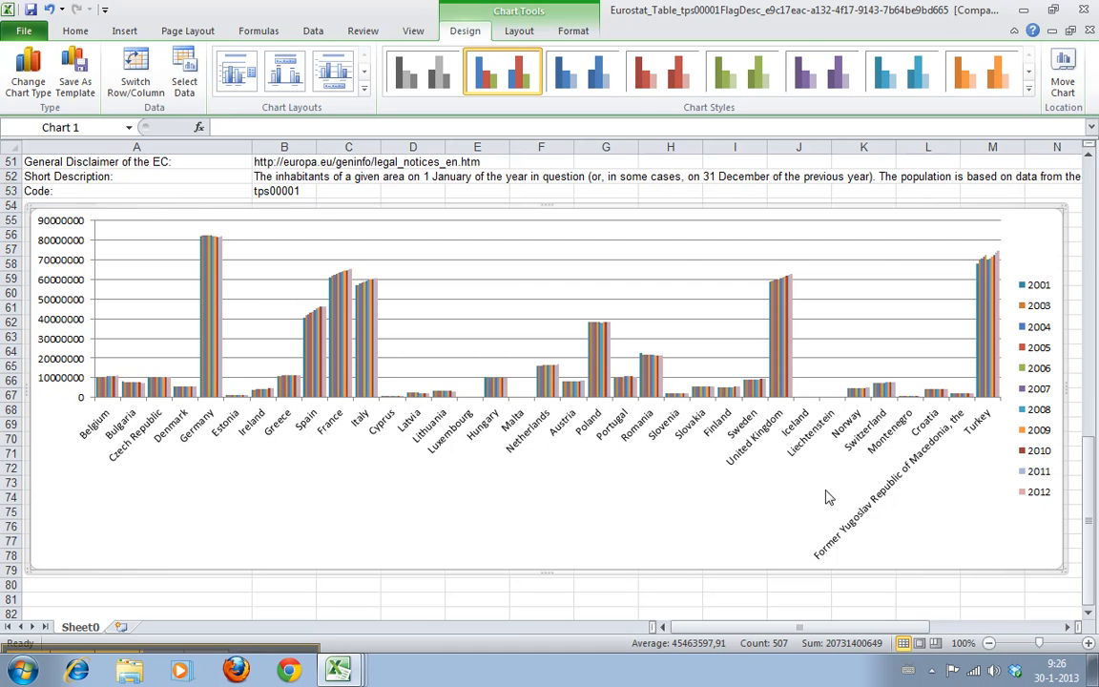
pyautogui.moveTo(148, 416)
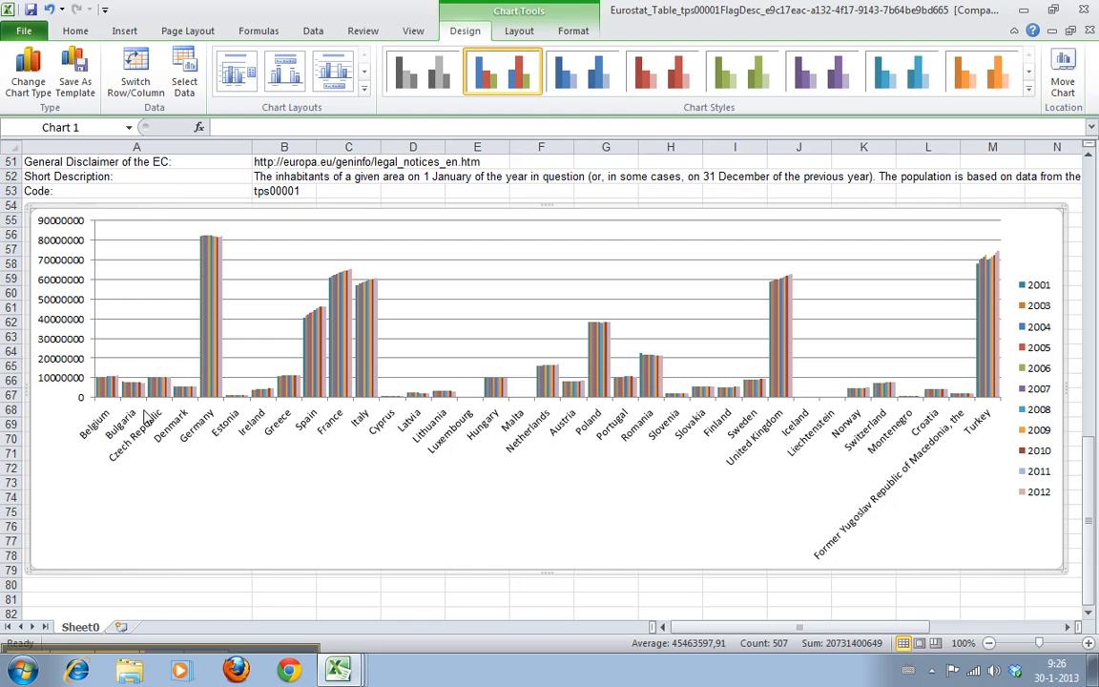
pyautogui.moveTo(314, 472)
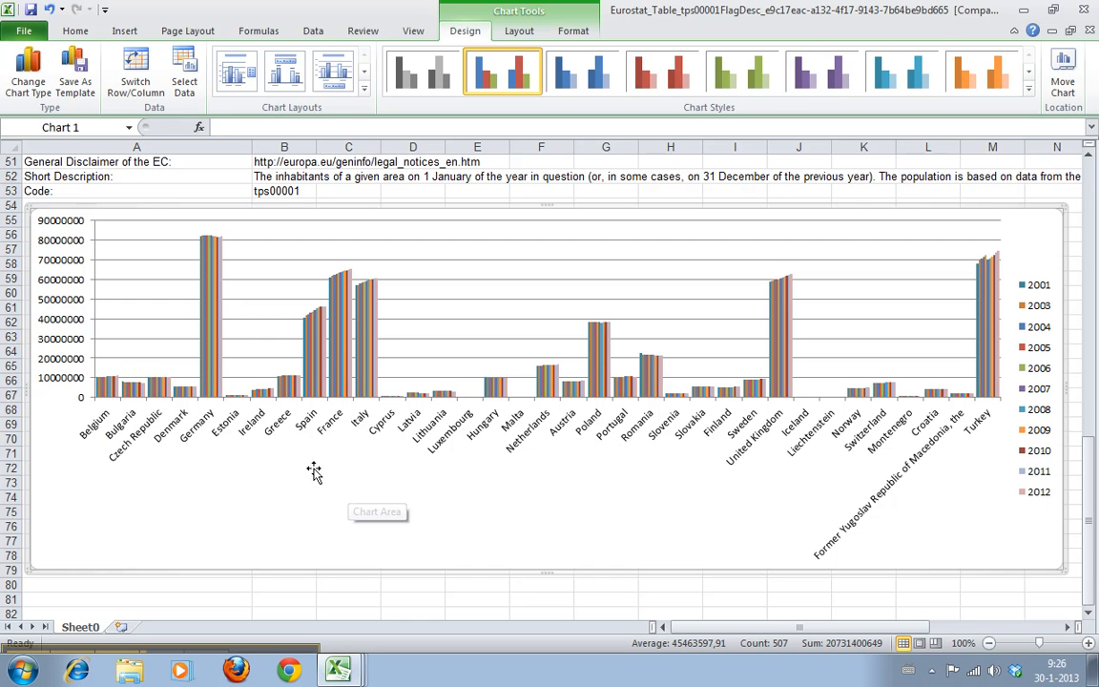
pyautogui.moveTo(358, 414)
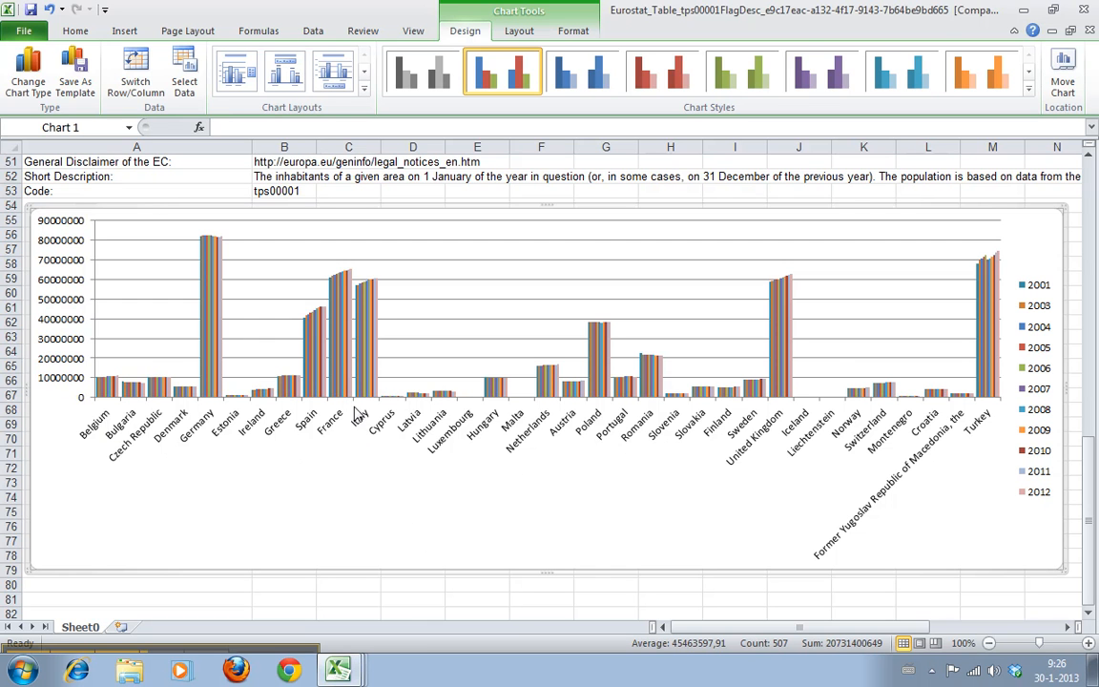
pyautogui.moveTo(202, 275)
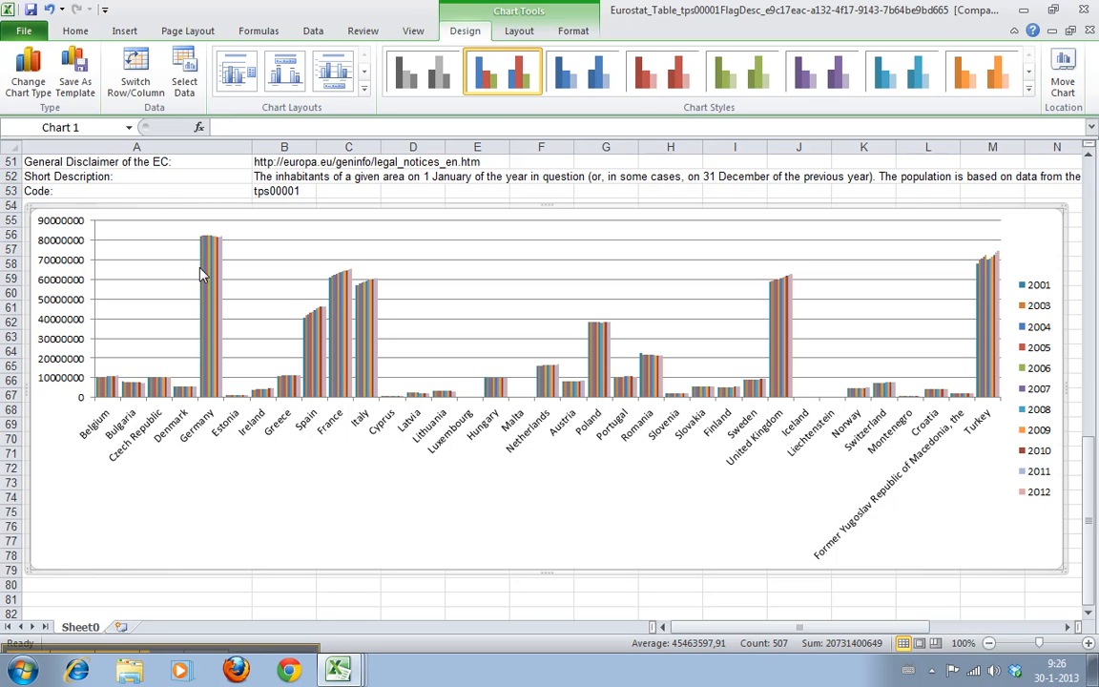
pyautogui.moveTo(1007, 391)
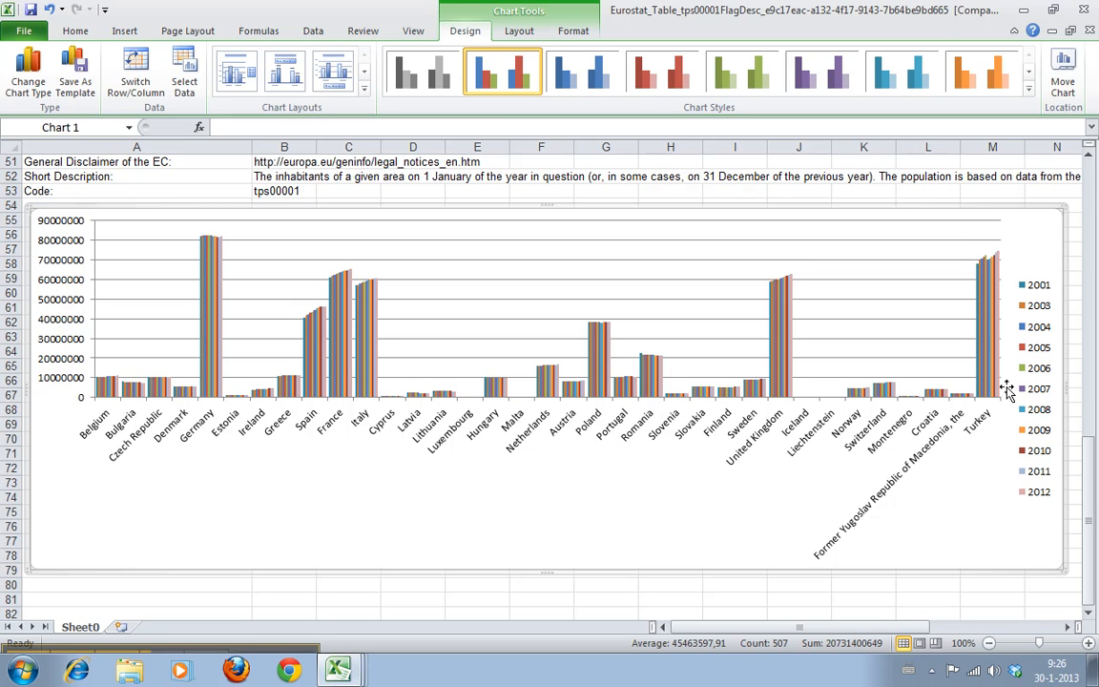
pyautogui.moveTo(226, 268)
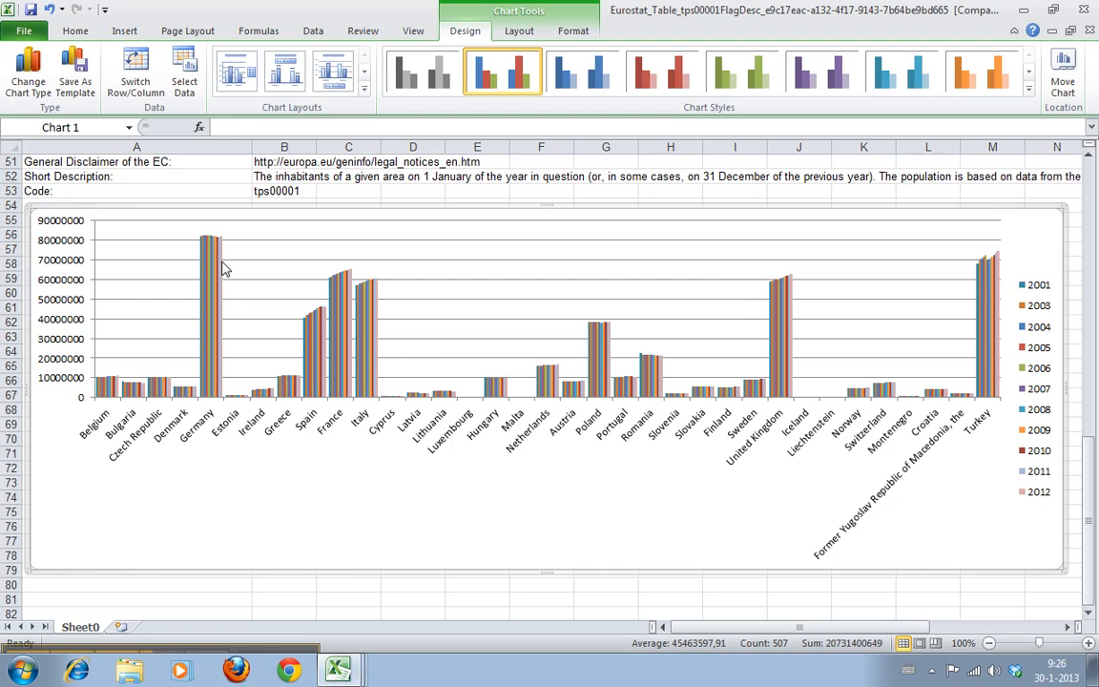
pyautogui.moveTo(758, 372)
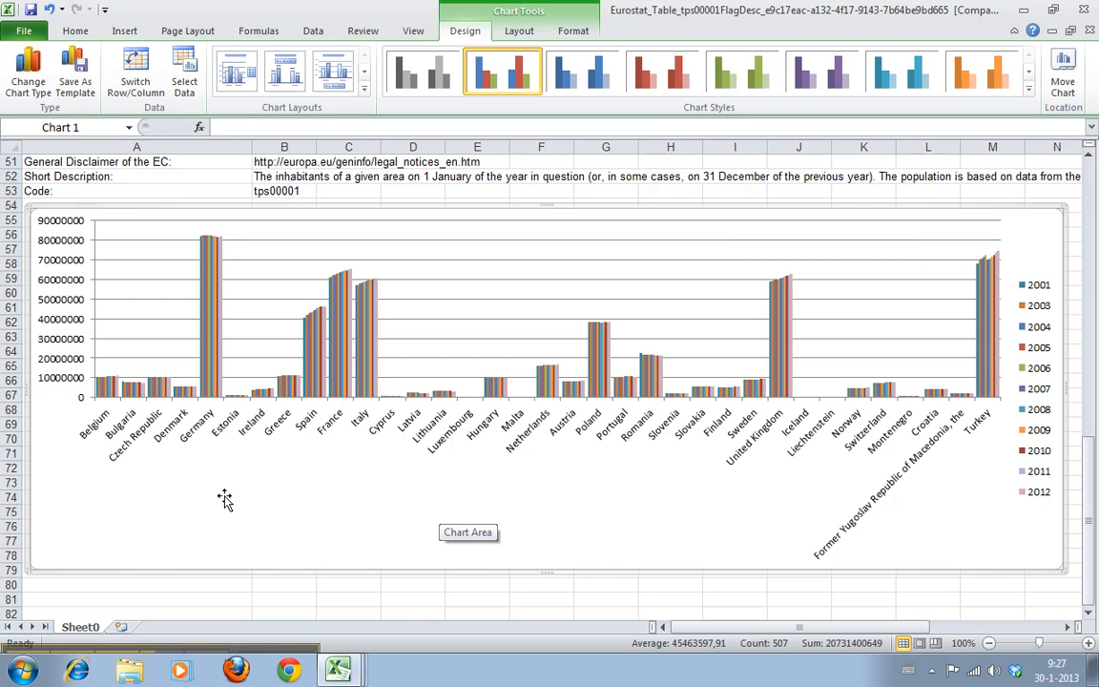
pyautogui.moveTo(577, 553)
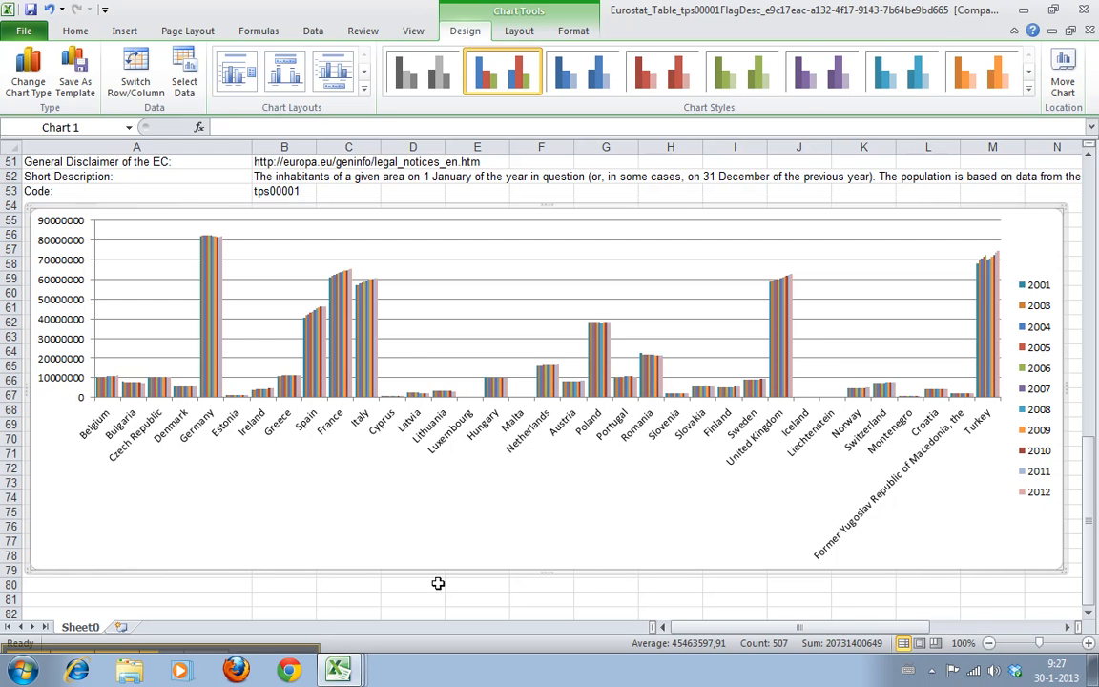
pyautogui.moveTo(291, 510)
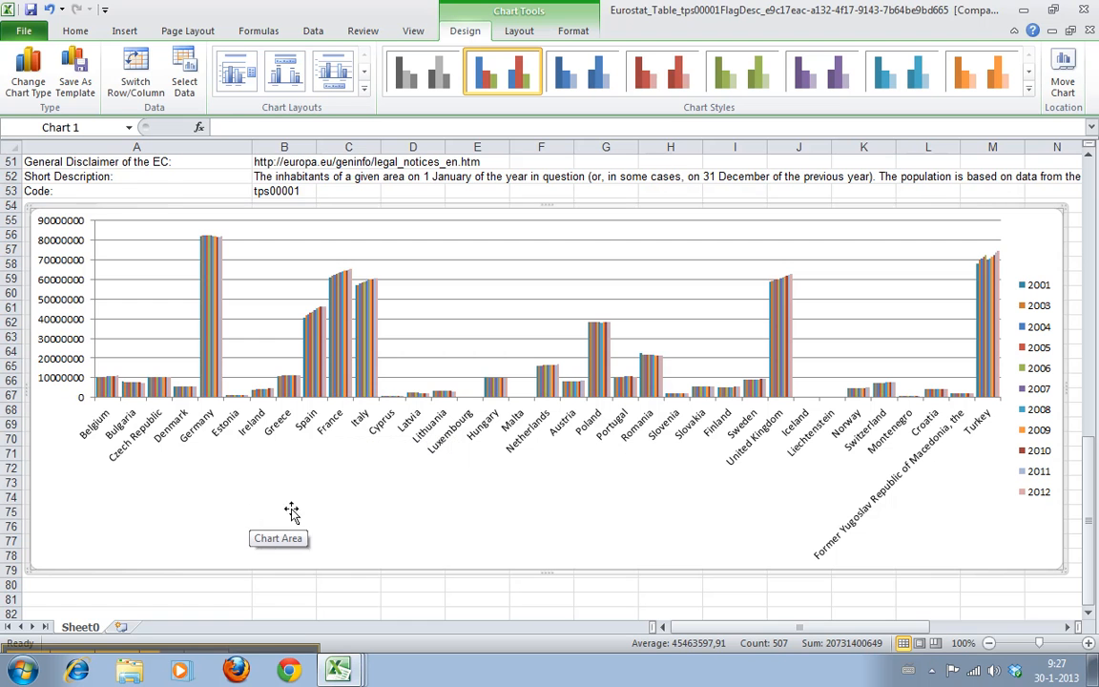
pyautogui.moveTo(48, 332)
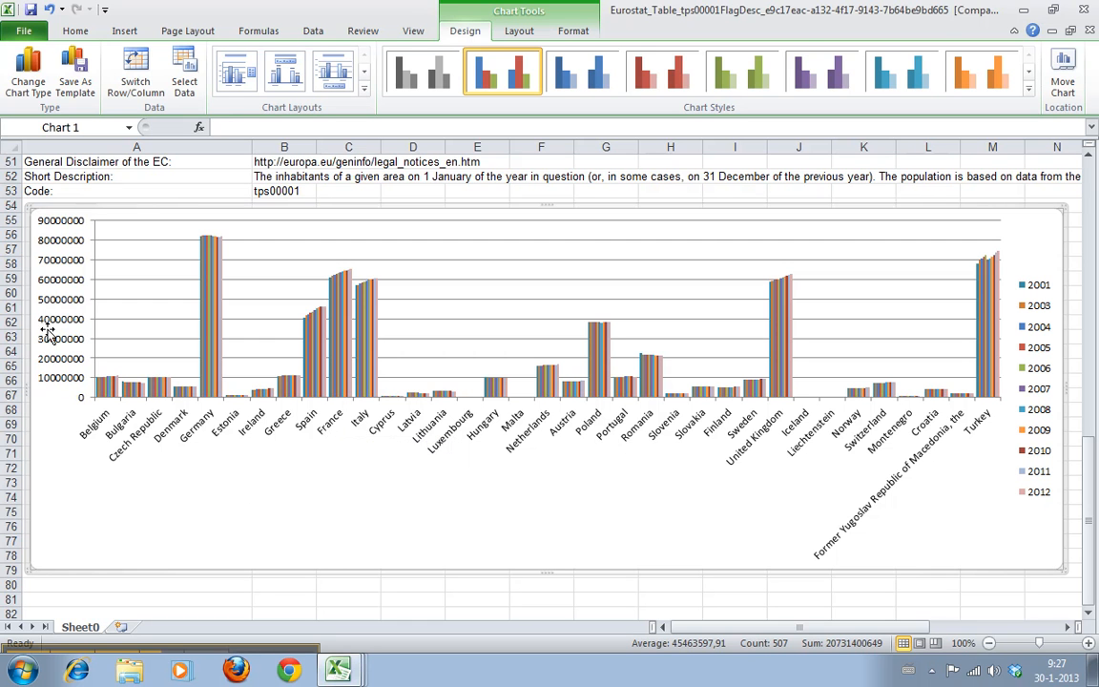
pyautogui.moveTo(64, 310)
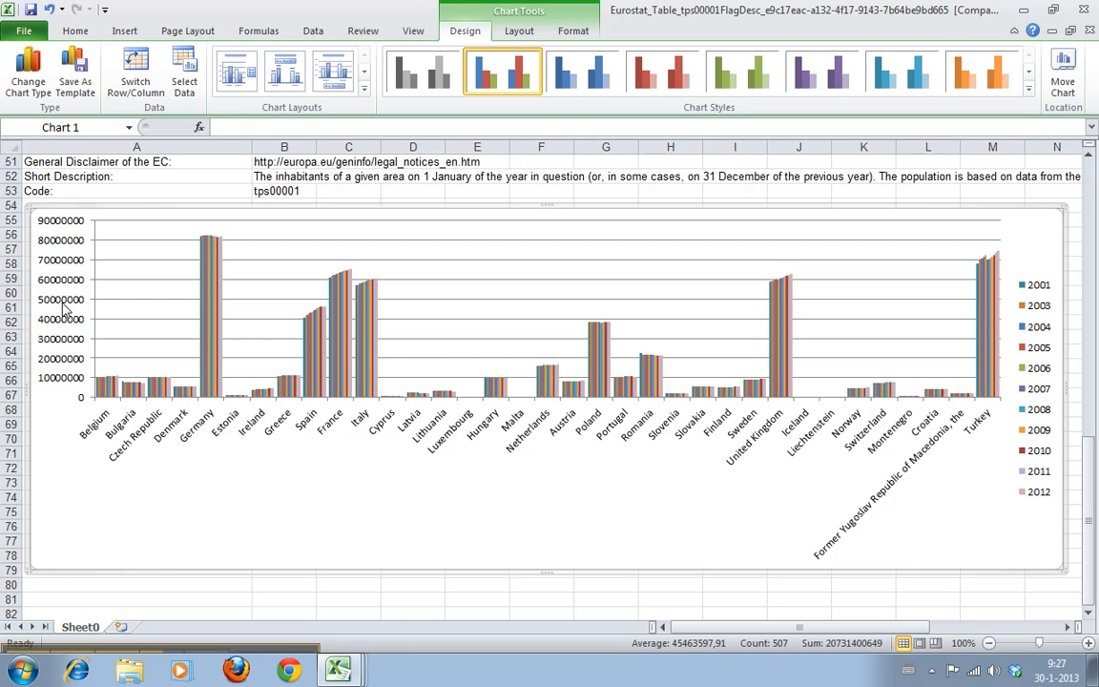
pyautogui.moveTo(90, 448)
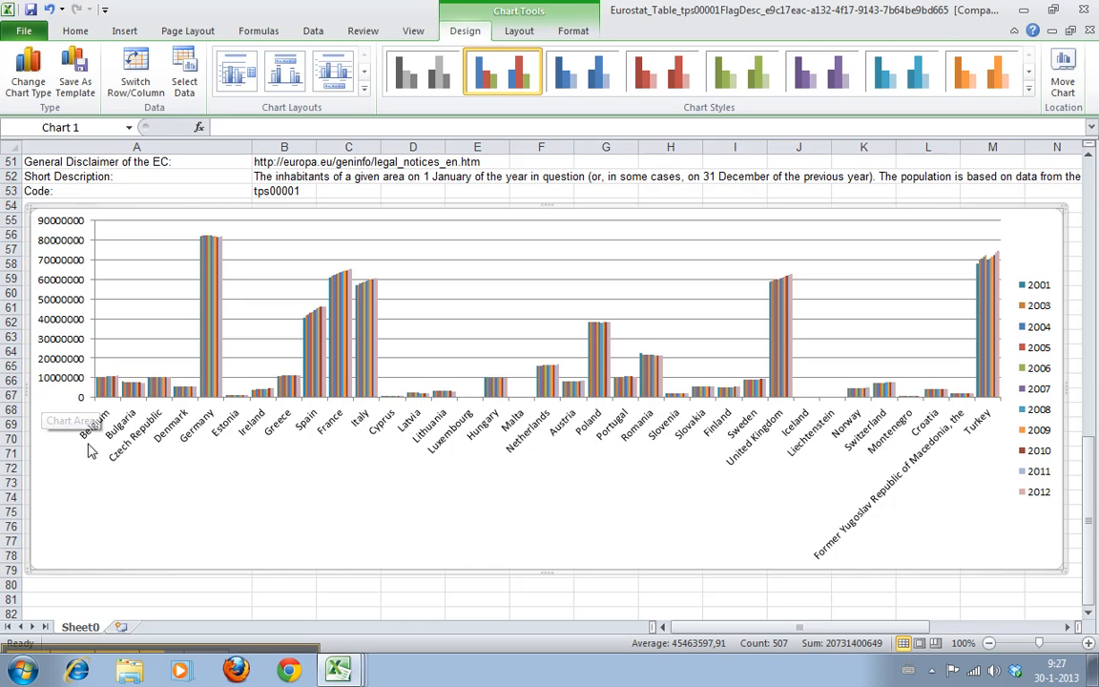
pyautogui.moveTo(1038, 372)
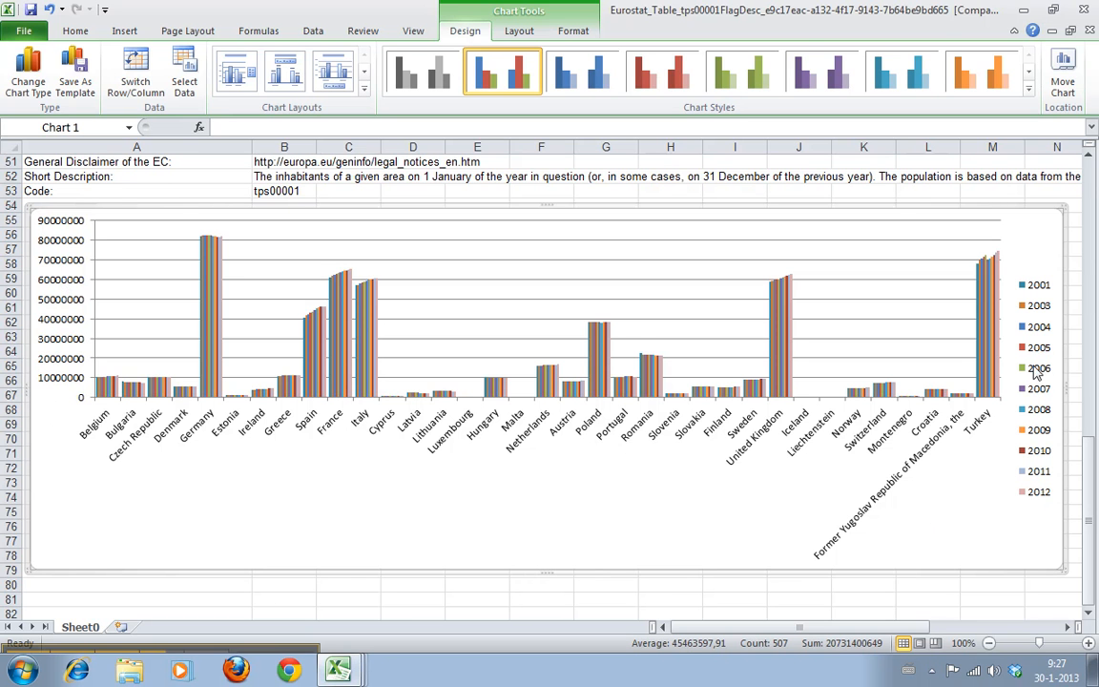
pyautogui.moveTo(998, 472)
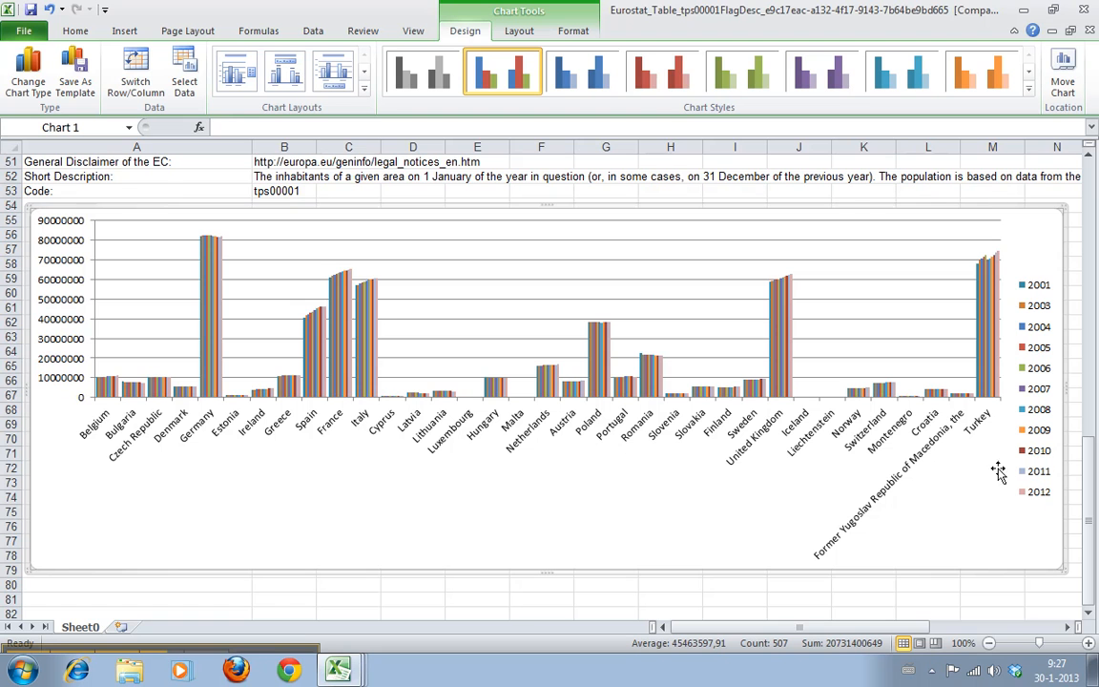
pyautogui.moveTo(662, 506)
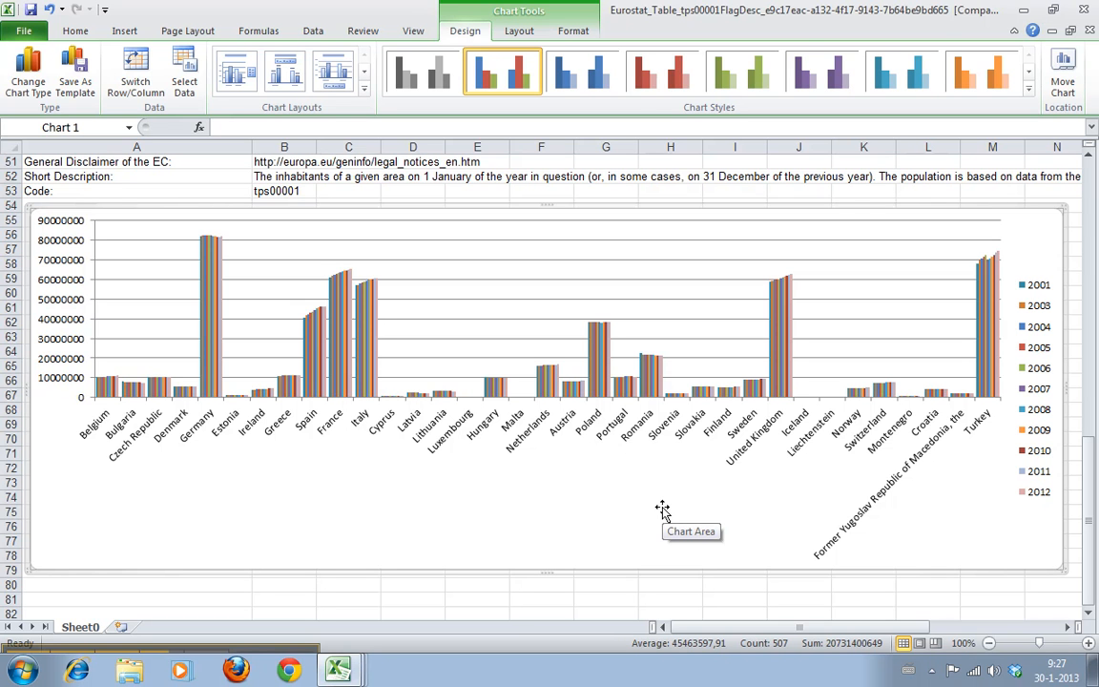
pyautogui.moveTo(164, 353)
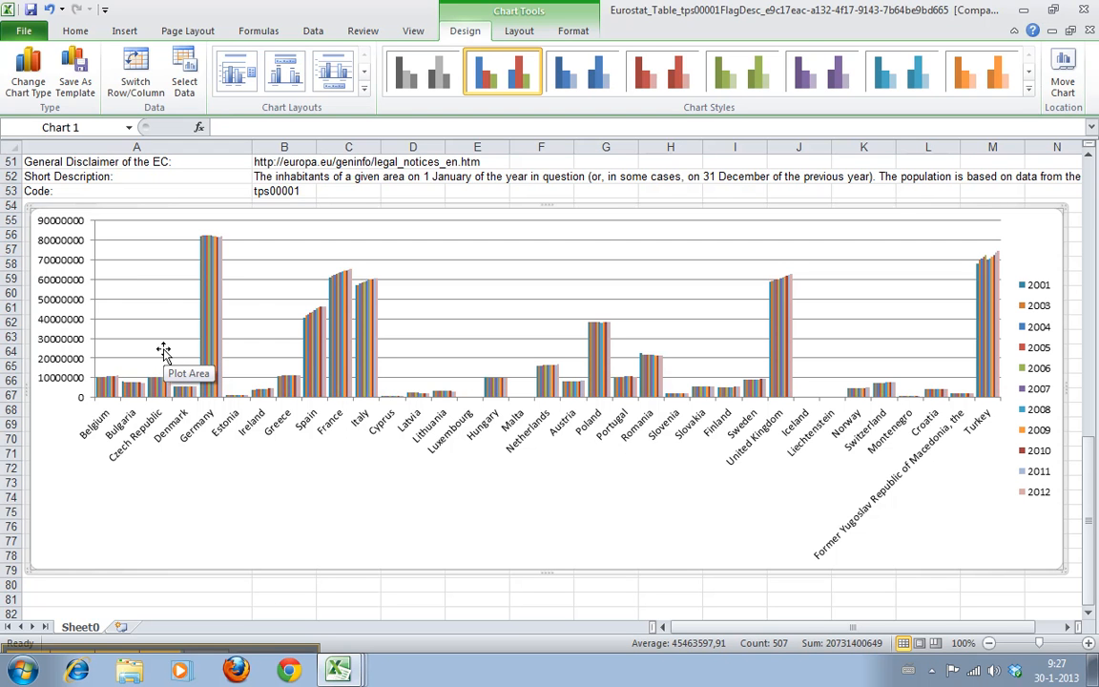
pyautogui.moveTo(283, 382)
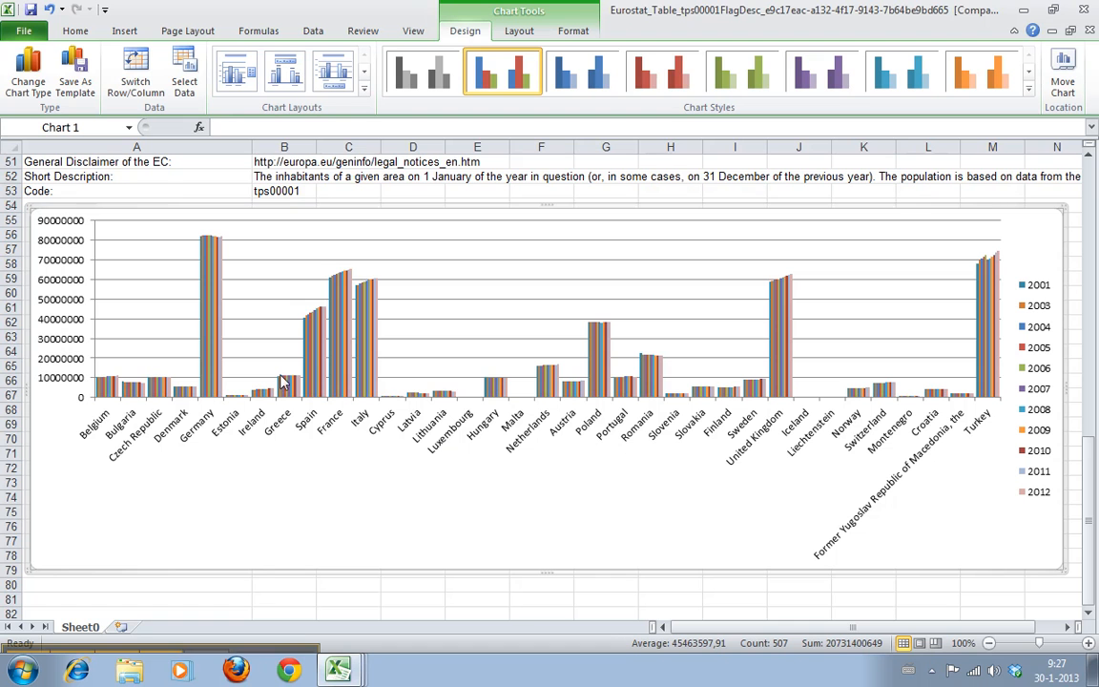
pyautogui.moveTo(276, 500)
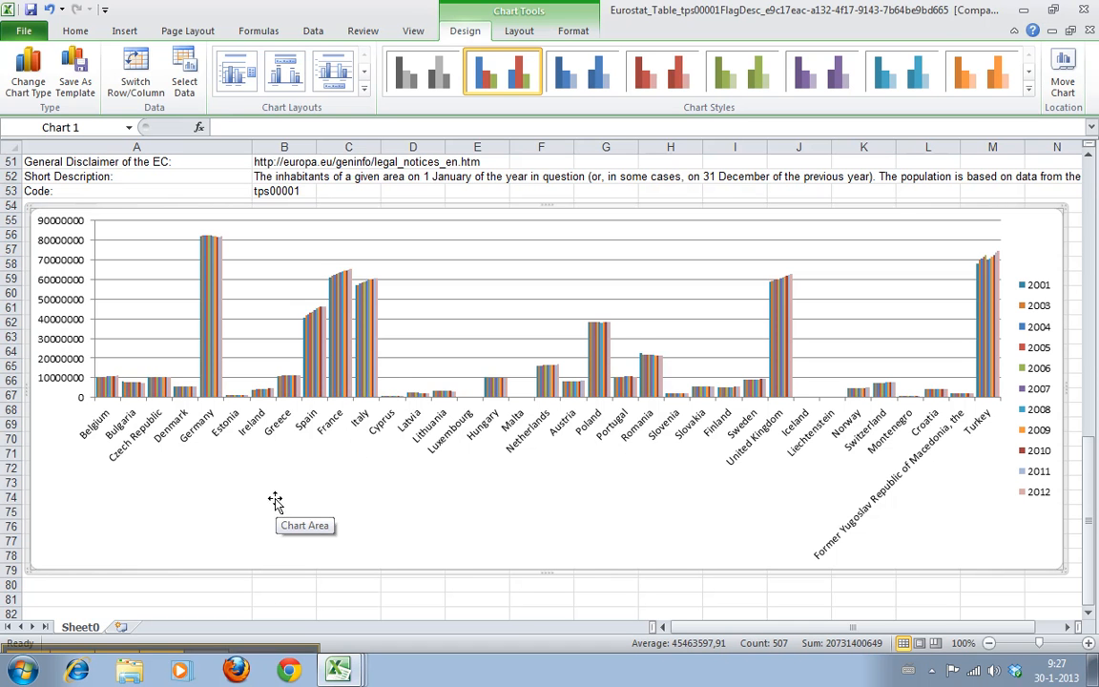
pyautogui.moveTo(1023, 492)
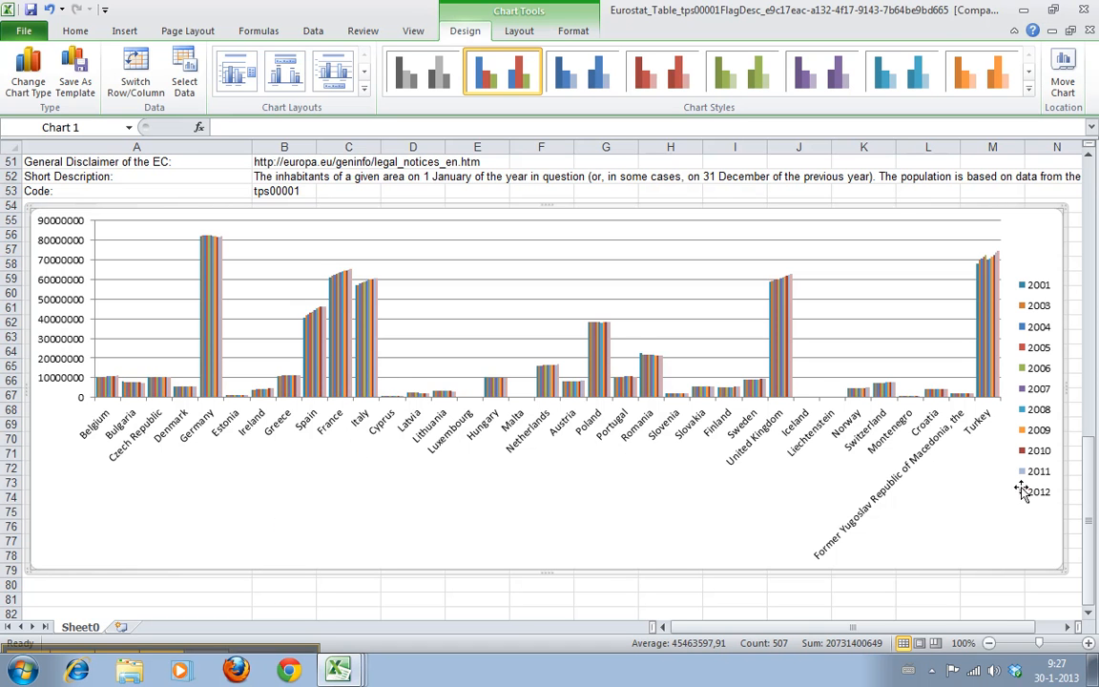
pyautogui.moveTo(358, 444)
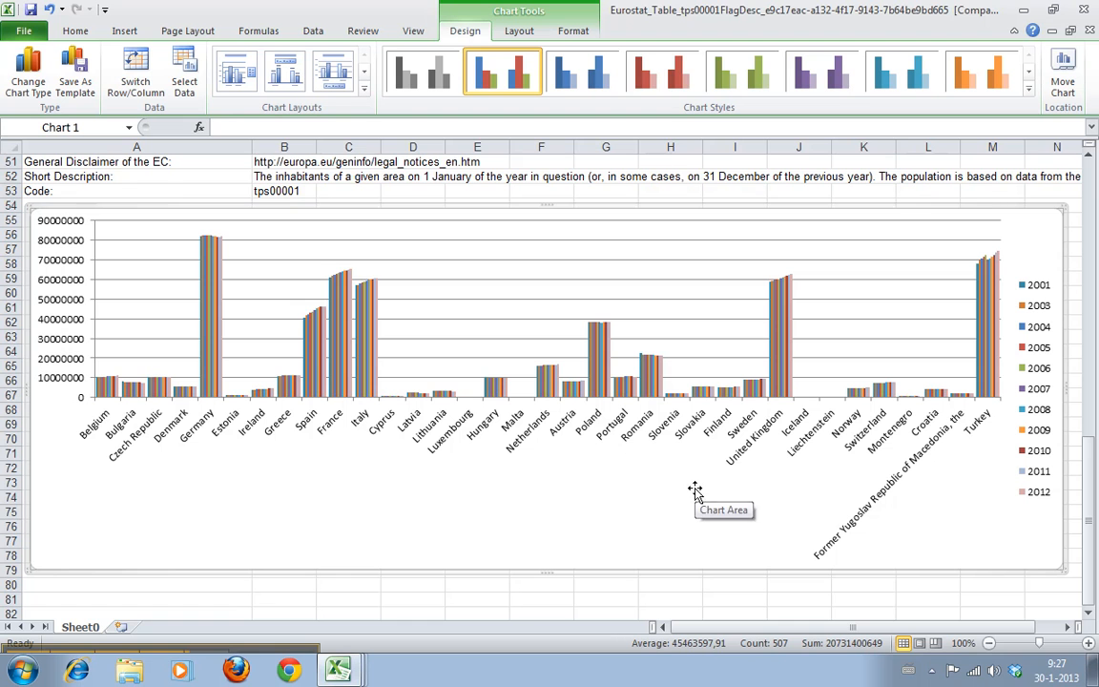
pyautogui.moveTo(1028, 466)
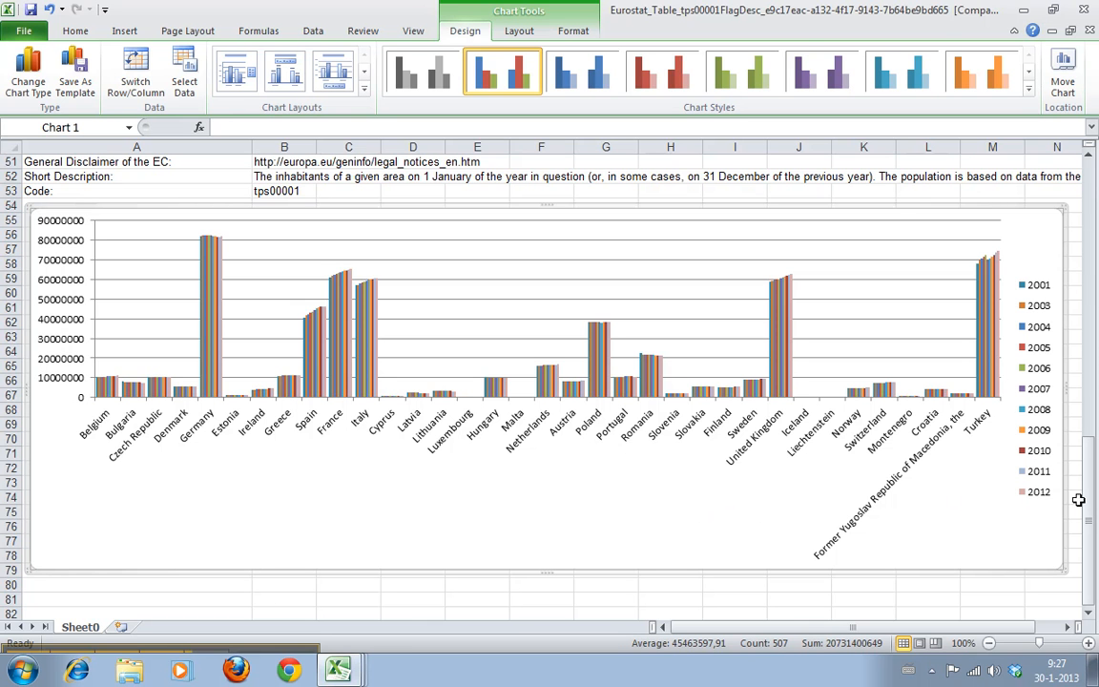
pyautogui.moveTo(1016, 528)
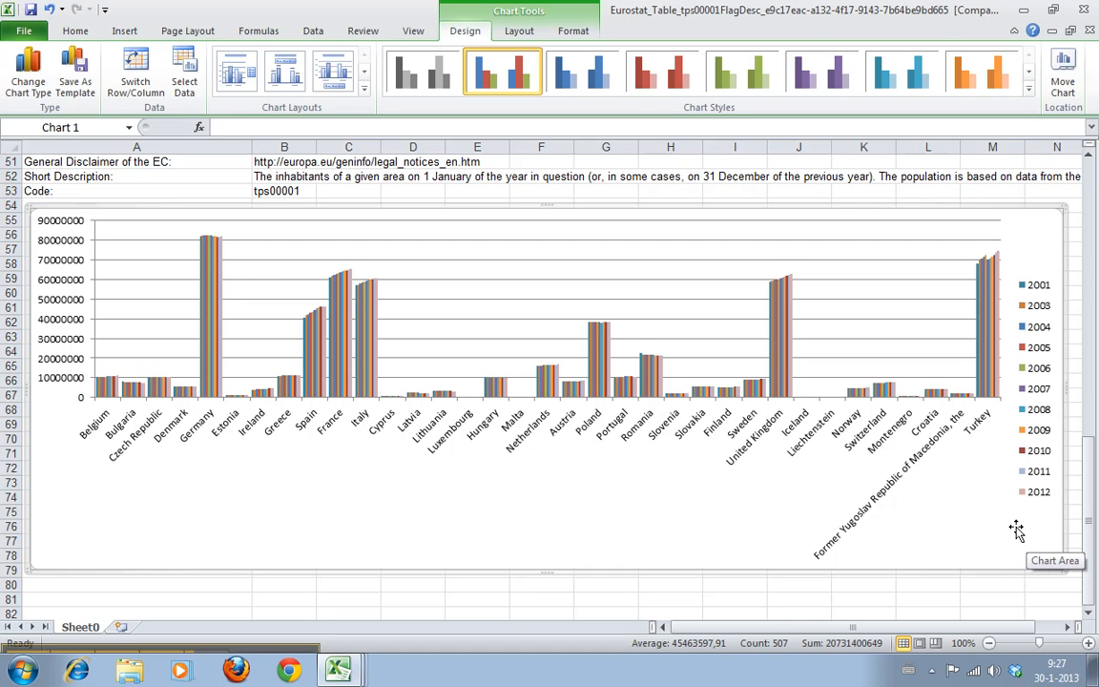
pyautogui.moveTo(1037, 305)
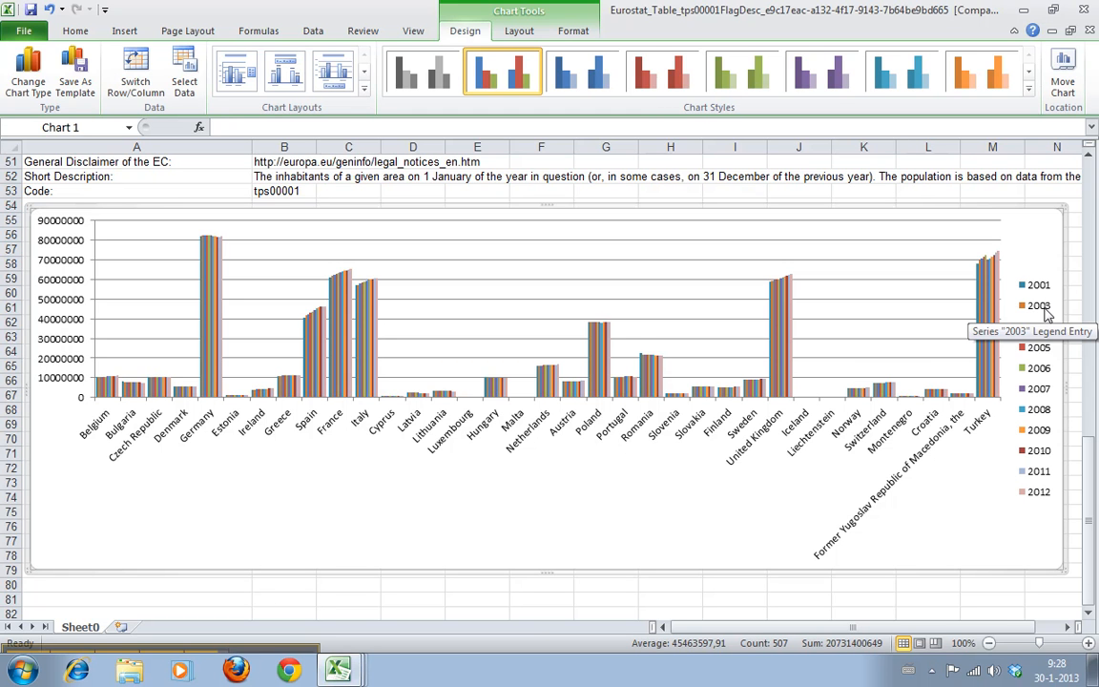
pyautogui.moveTo(1038, 326)
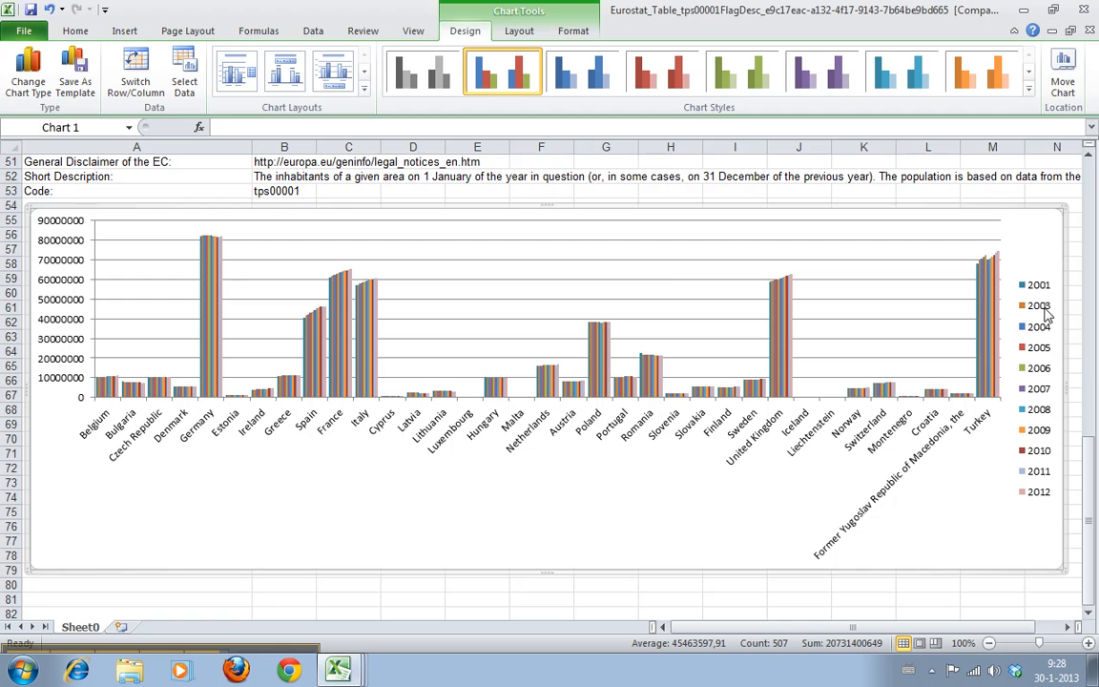
pyautogui.moveTo(550, 579)
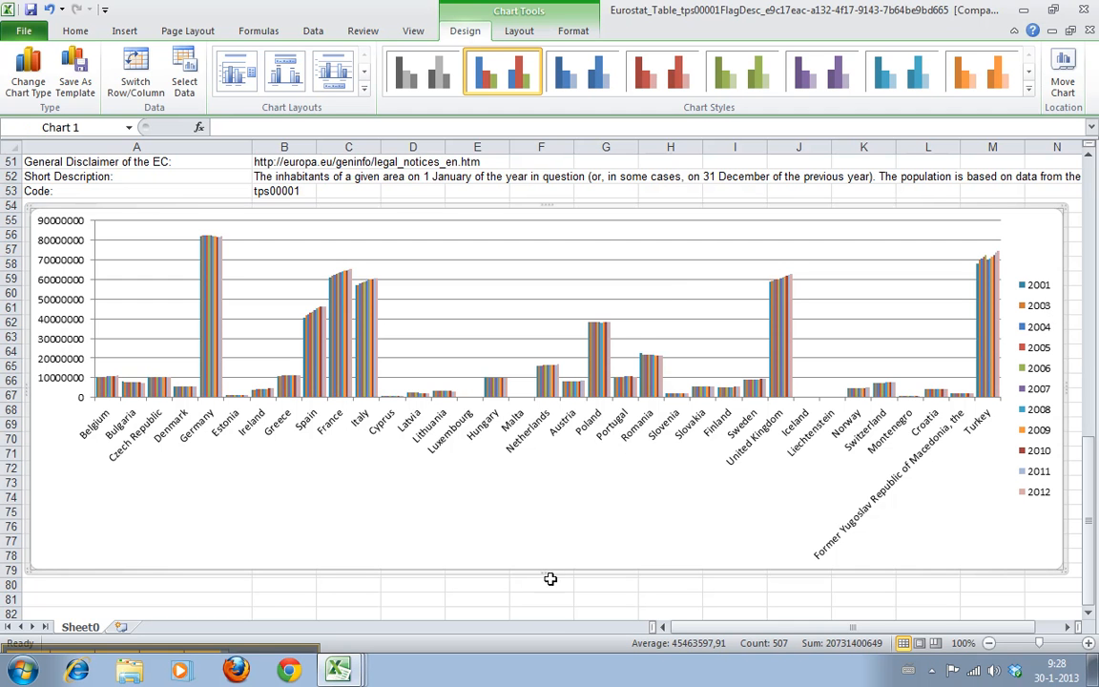
pyautogui.moveTo(103, 657)
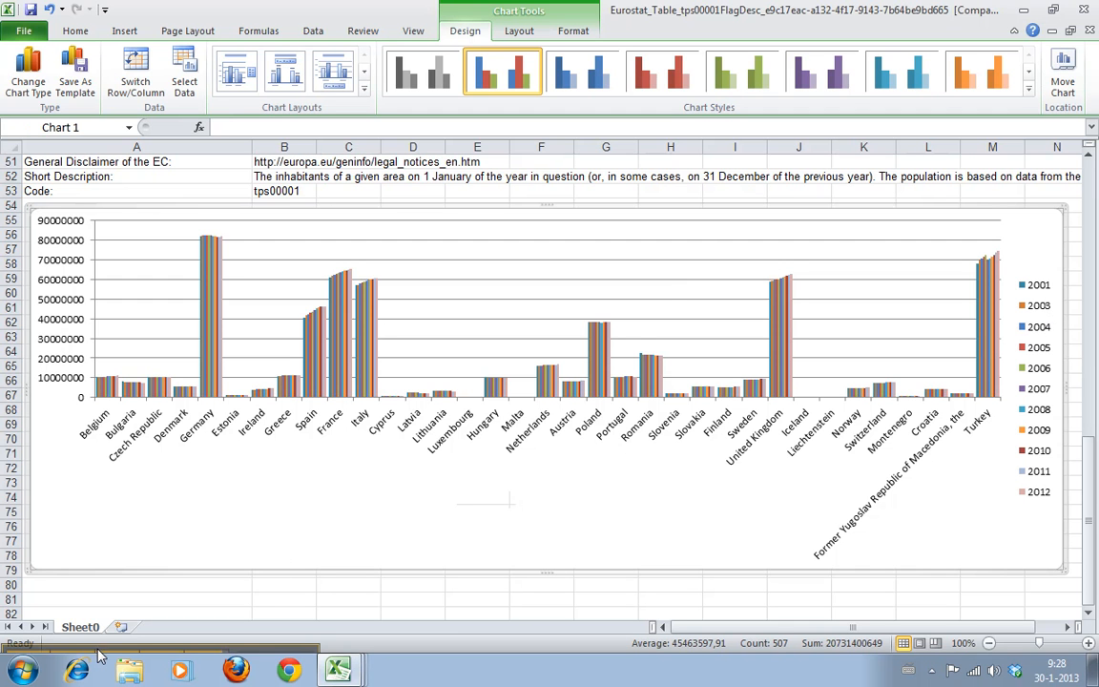